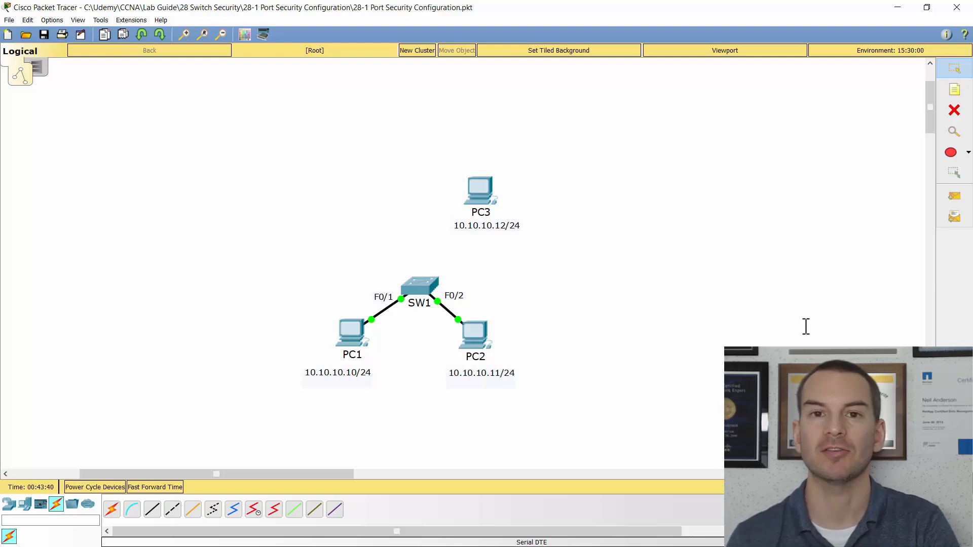
mouse_move(539, 319)
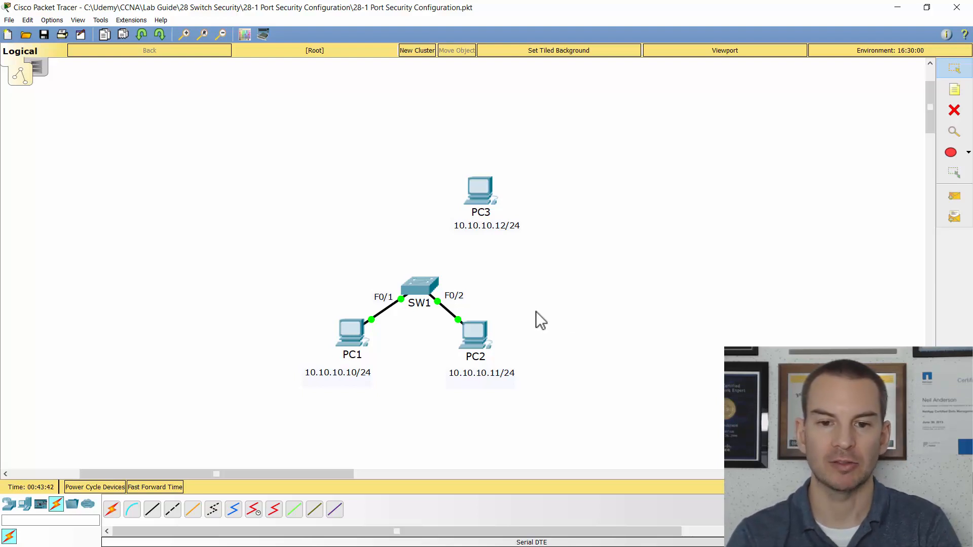
mouse_move(456, 304)
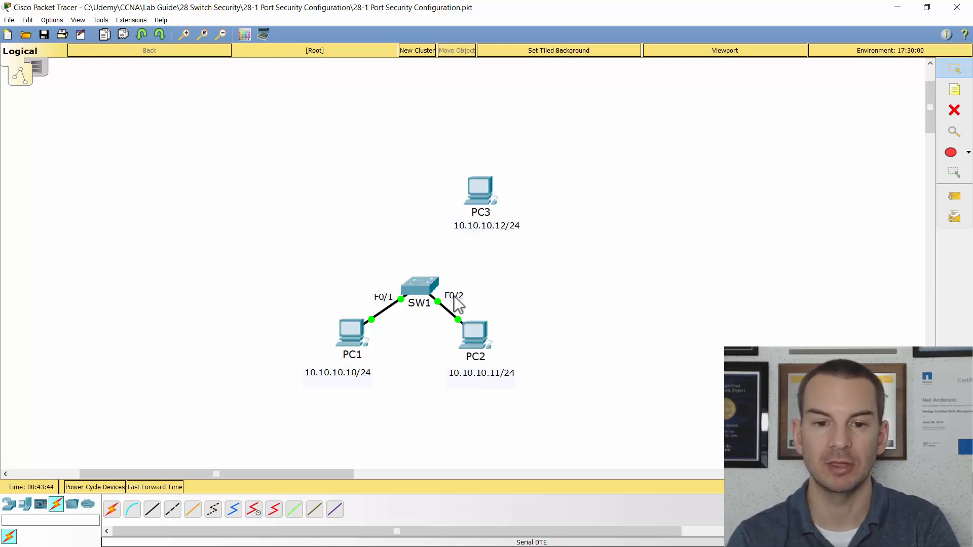
mouse_move(458, 351)
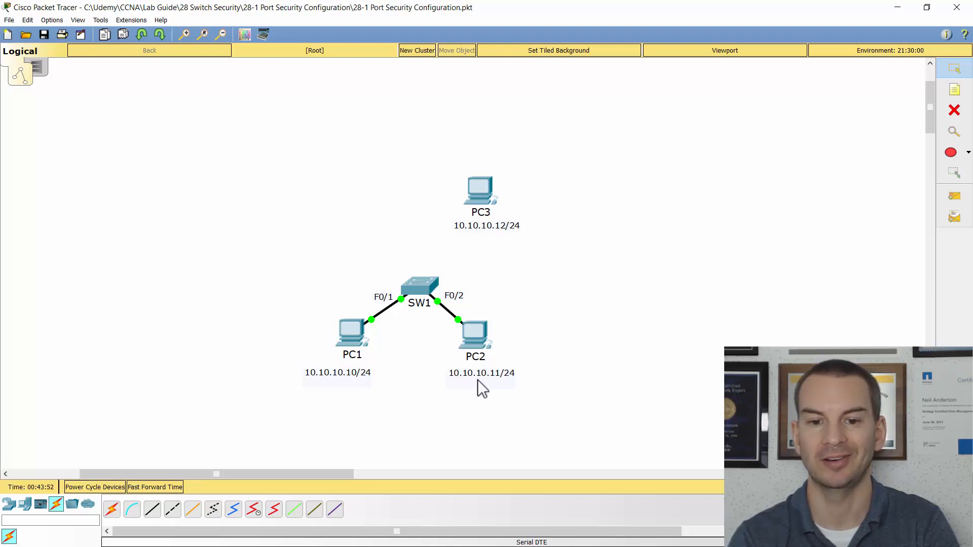
mouse_move(448, 321)
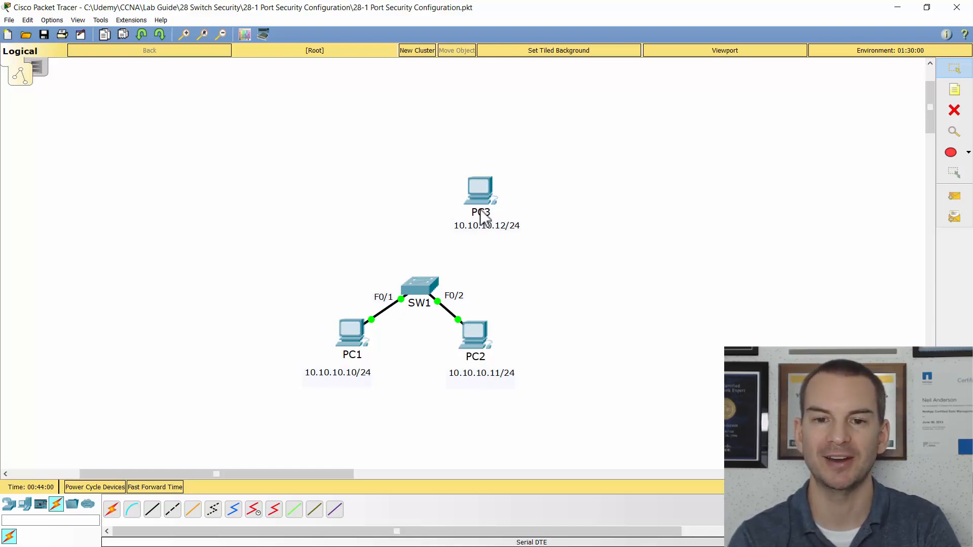
mouse_move(510, 286)
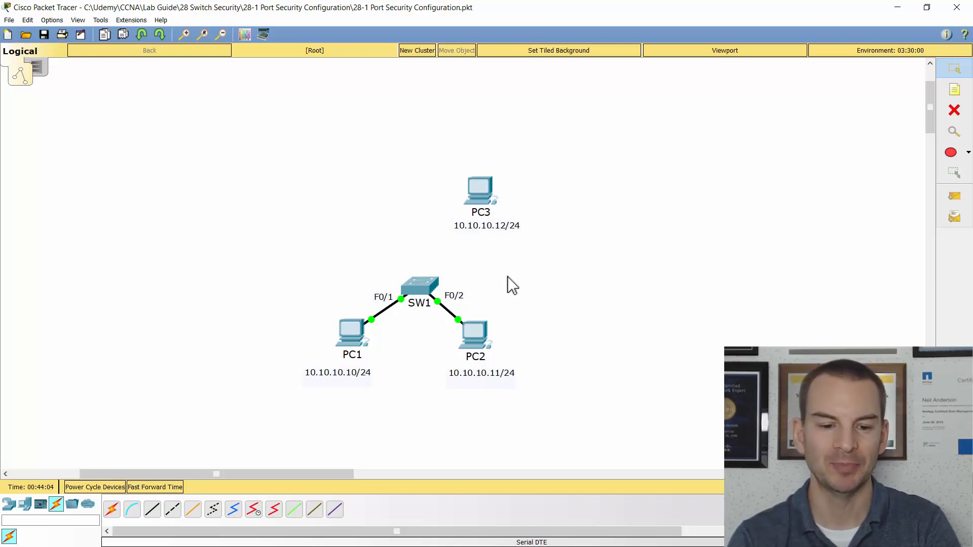
Show SW1's running configuration with 'sh run' and page through it to 'end'.
key(alt+tab)
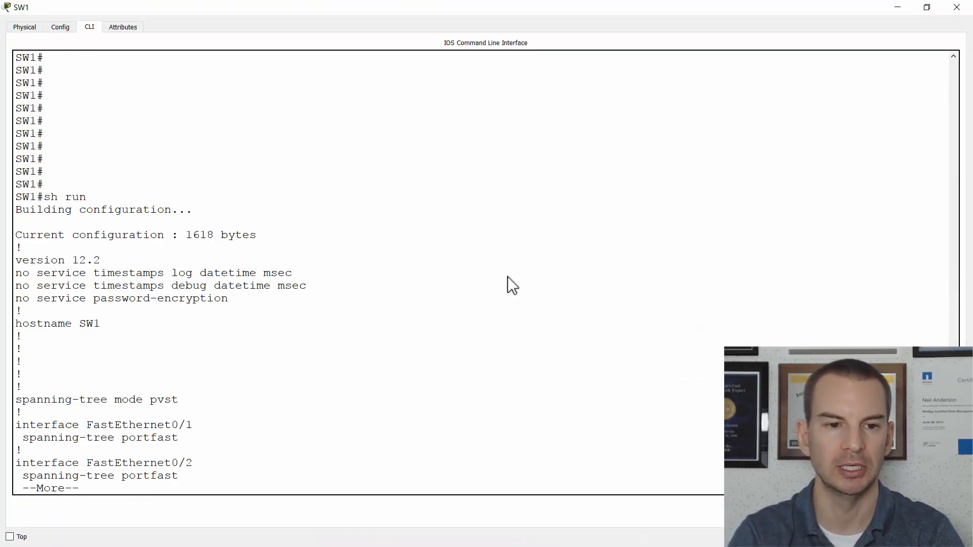
key(space)
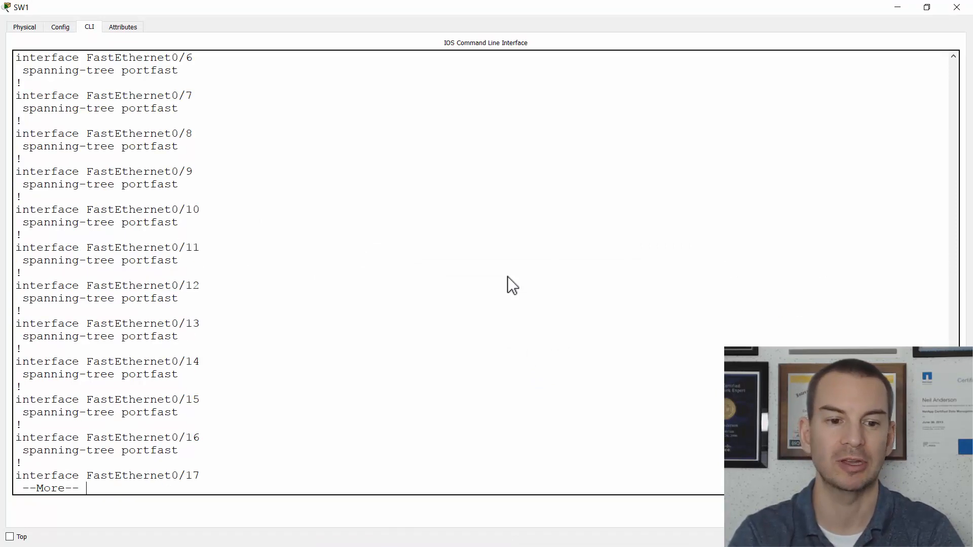
key(space)
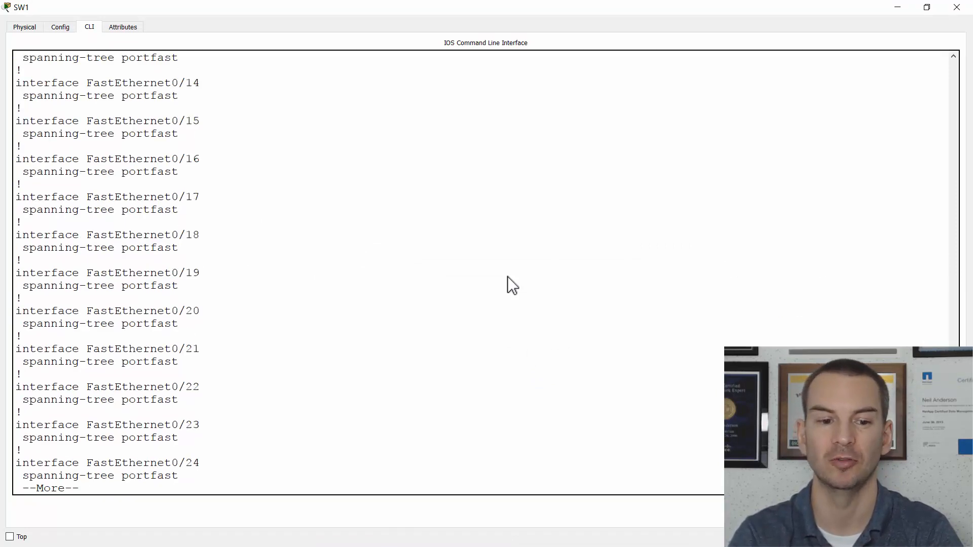
key(space)
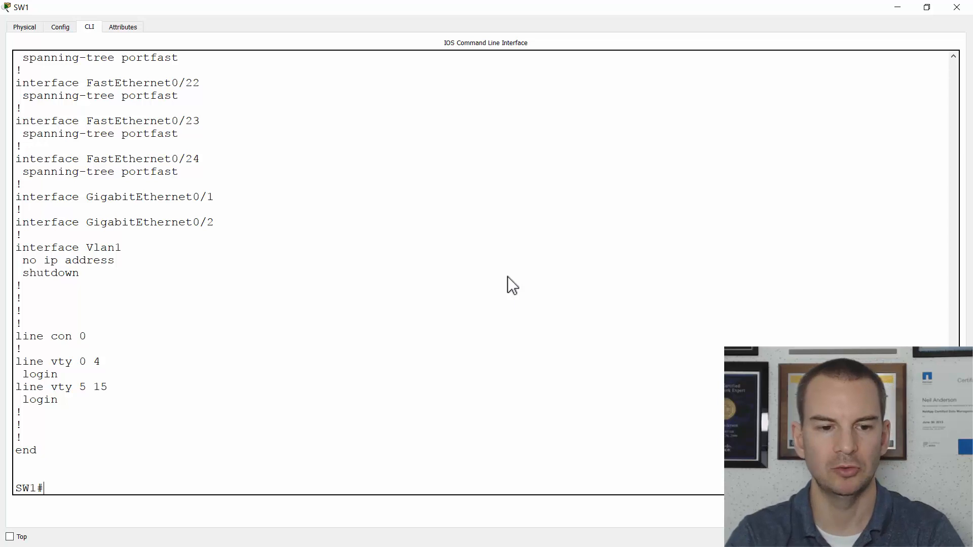
Enter config mode, select int range f0/1 - 24 and attempt switchport port-security, which is rejected.
text(config t)
text(int)
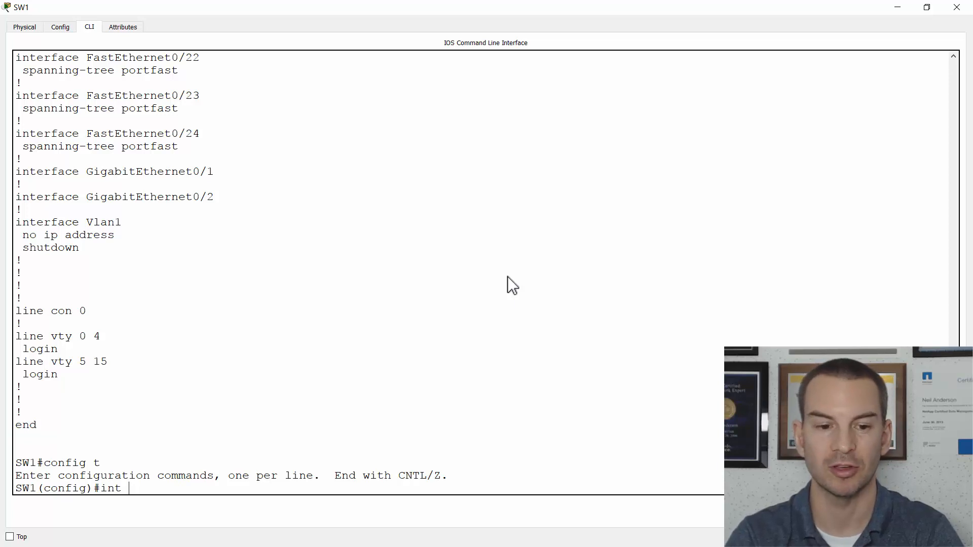
text(range)
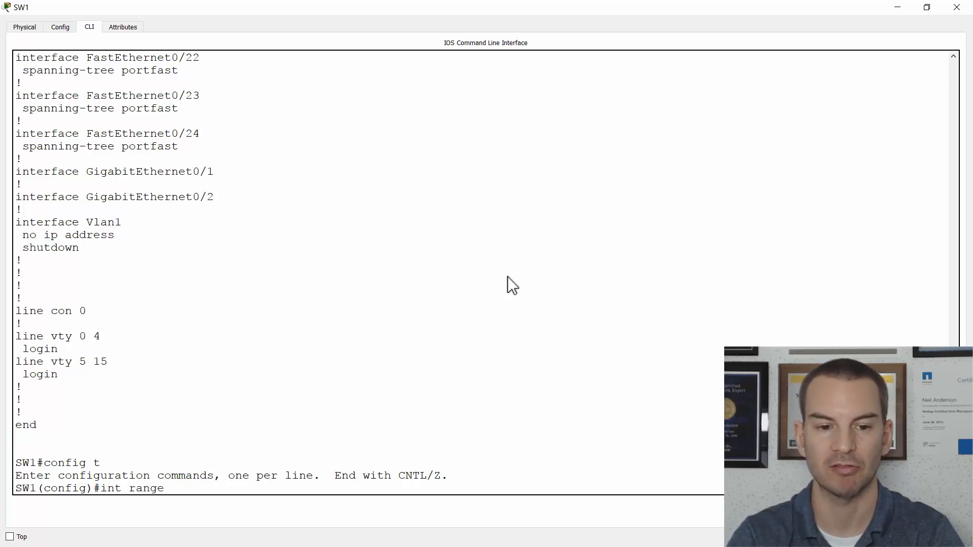
text(f0/1)
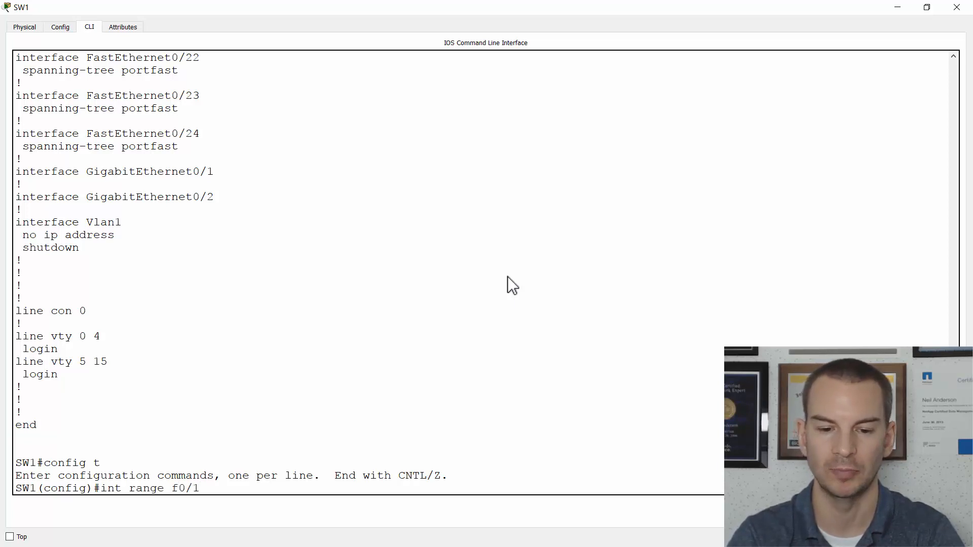
text(- 24)
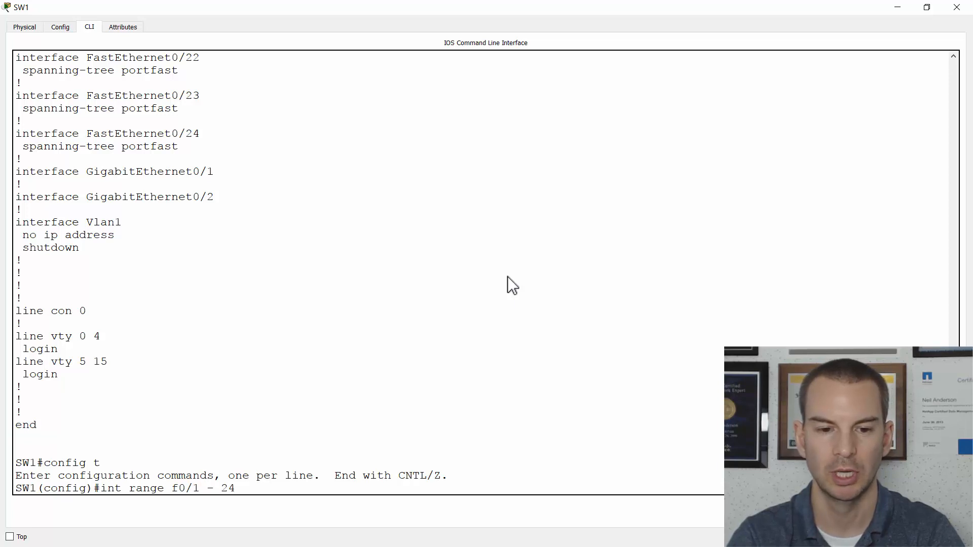
text(port)
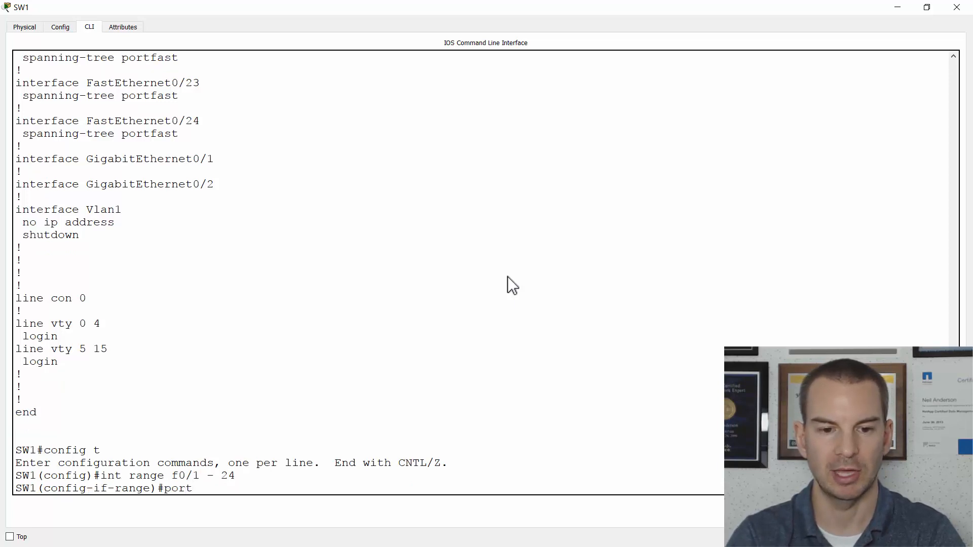
text(switch)
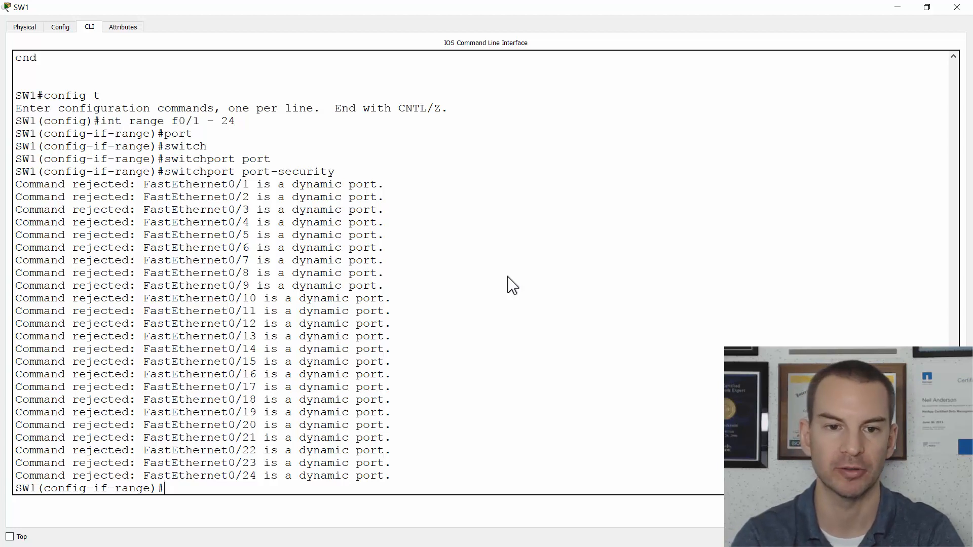
text(switchport port-security)
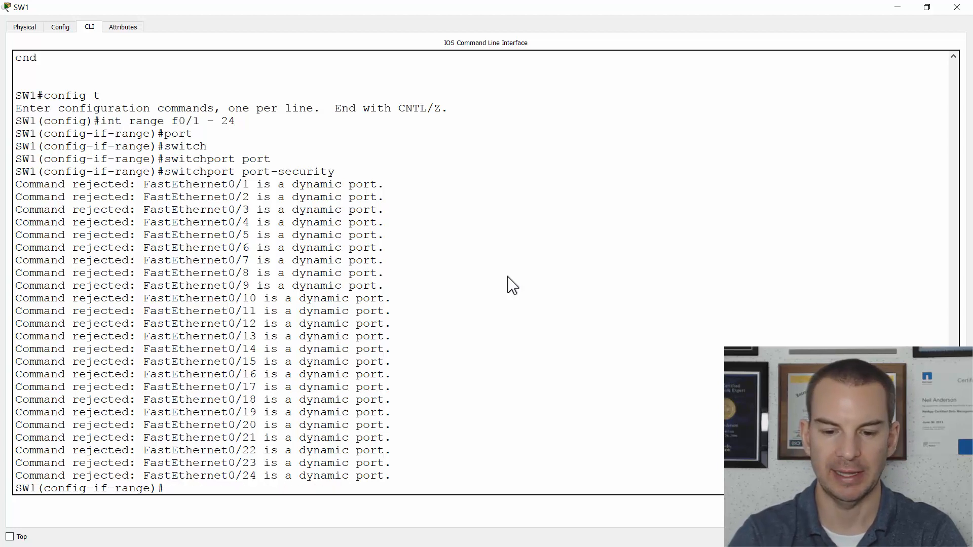
Set the range to switchport mode access and apply switchport port-security successfully.
text(switchport mode acces)
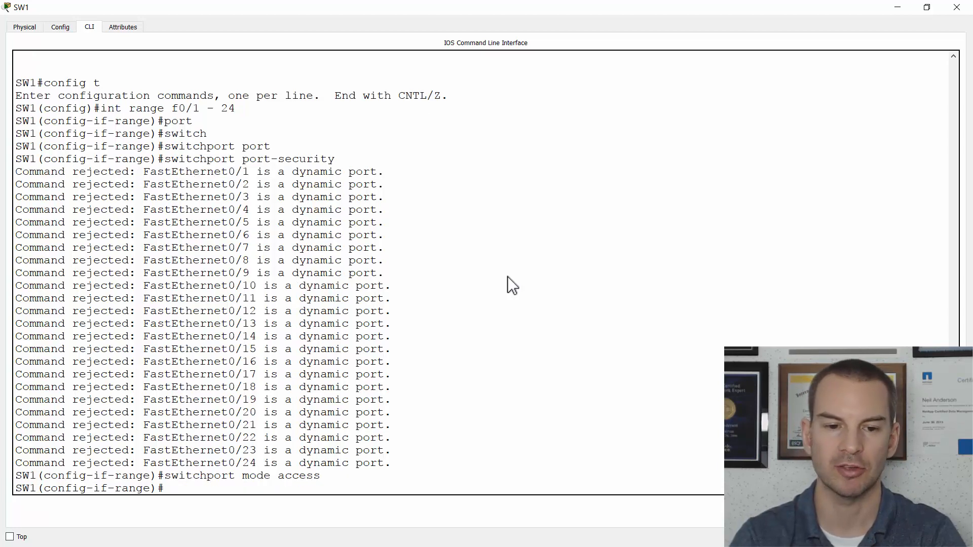
text(switchport port-security)
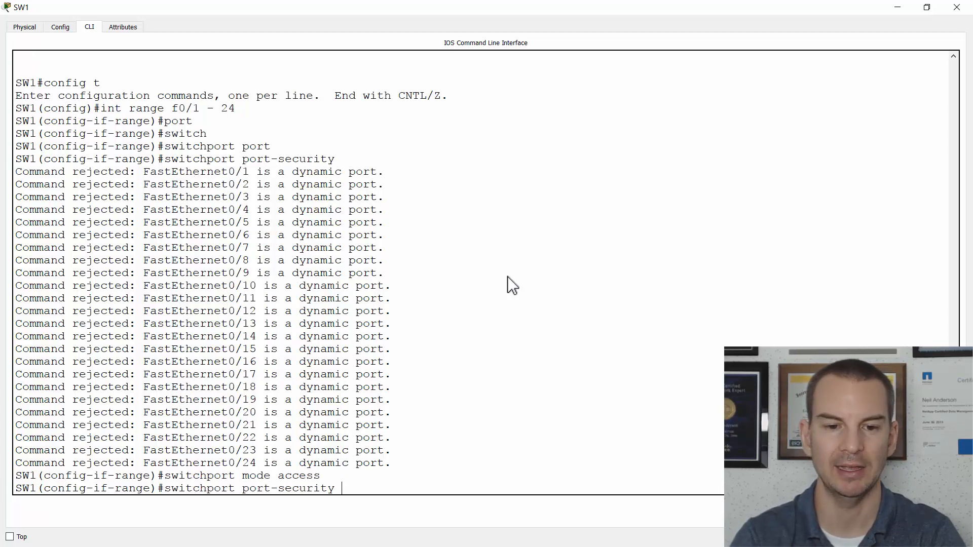
key(enter)
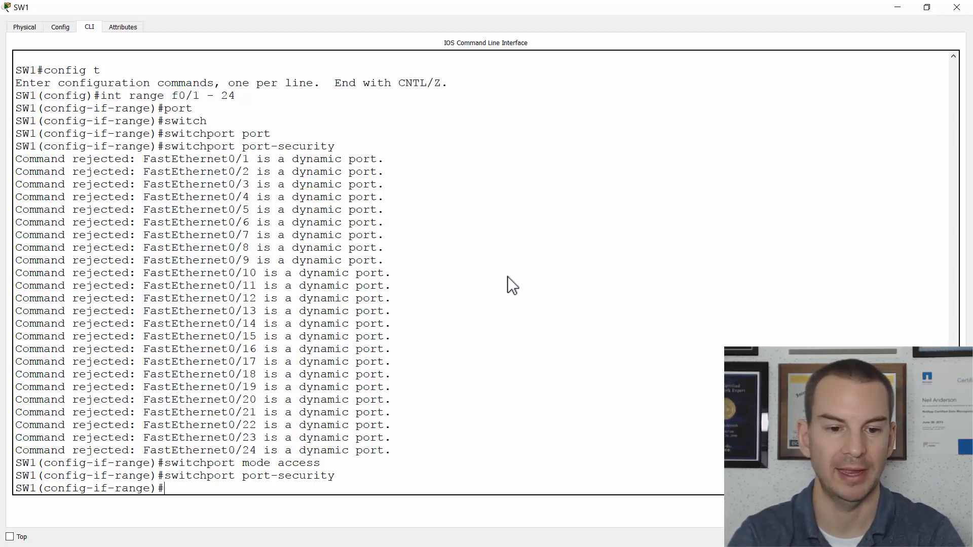
Exit config mode and run 'sh port-security int f0/1' showing enabled, secure-up, shutdown violation mode.
text(end)
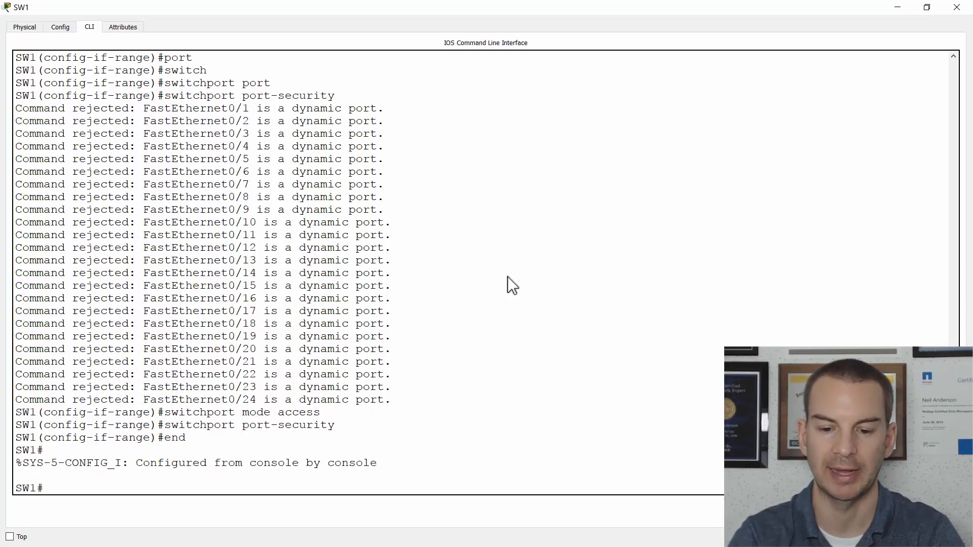
text(sh)
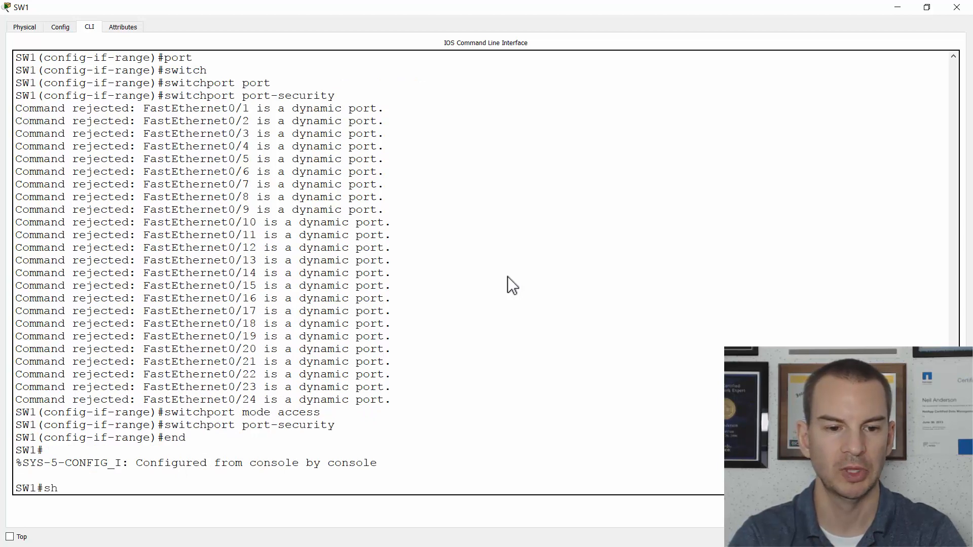
text(port-security int)
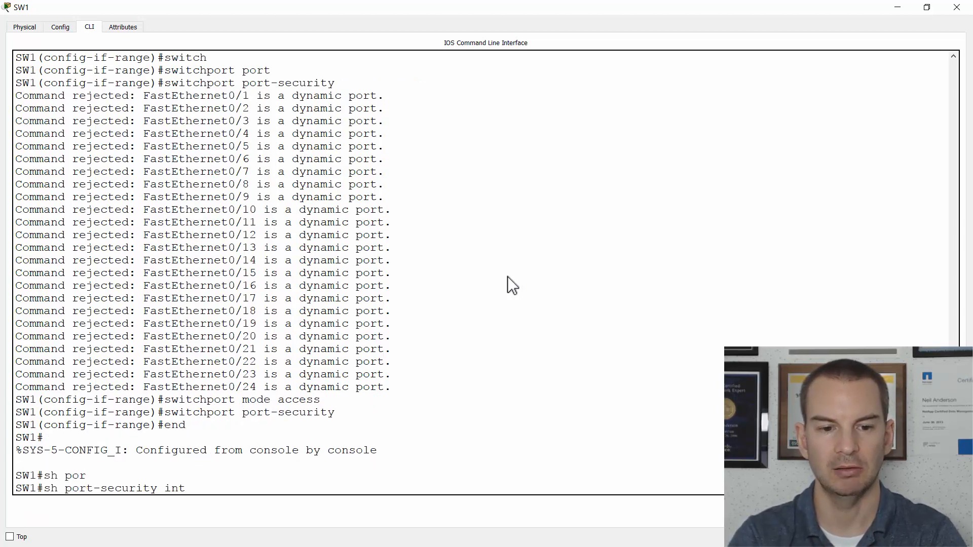
text(f0/1)
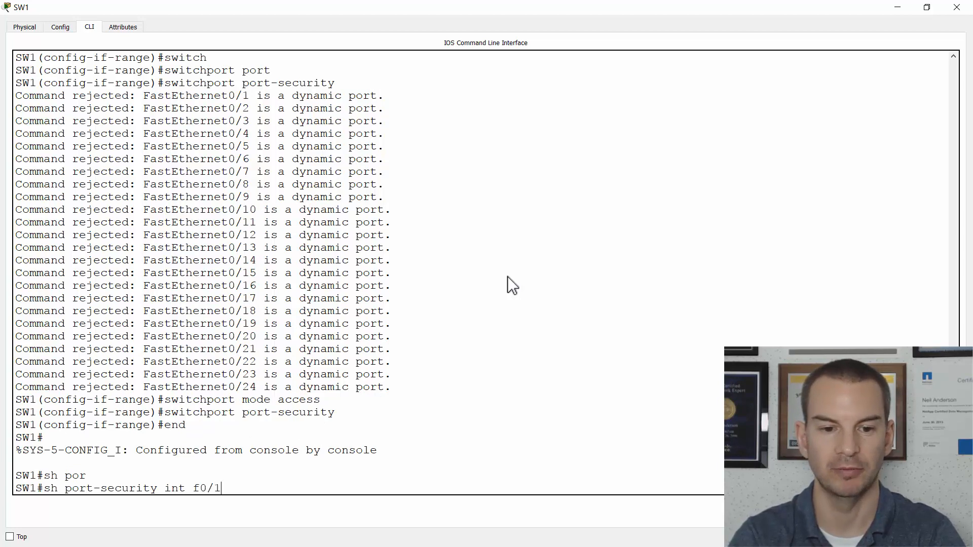
key(enter)
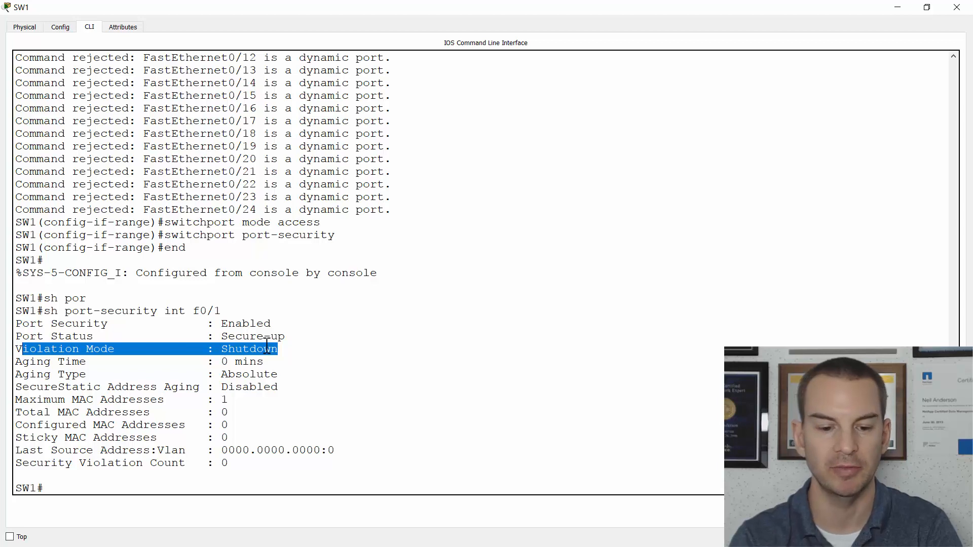
Ping 10.10.10.10 from PC2's command prompt, getting four replies with no loss.
key(alt+tab)
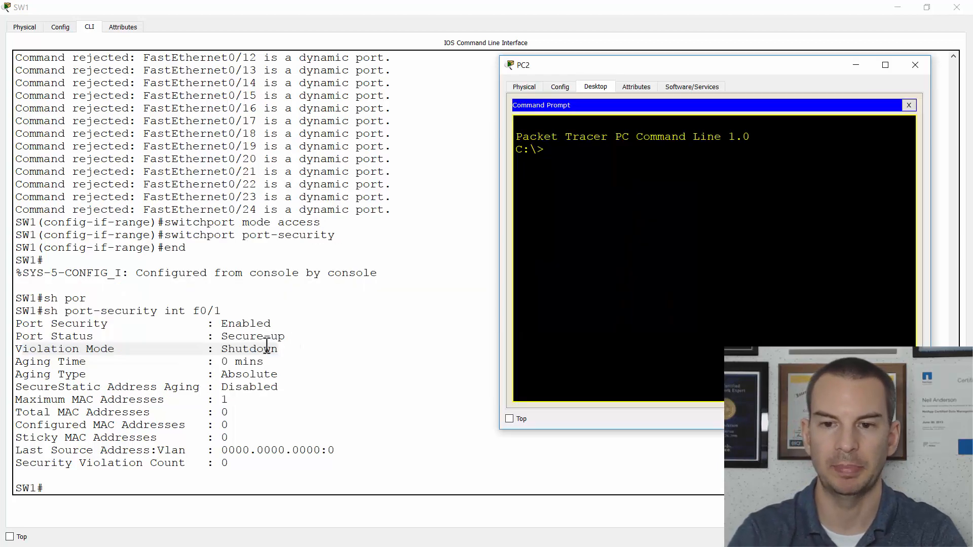
text(ping 10)
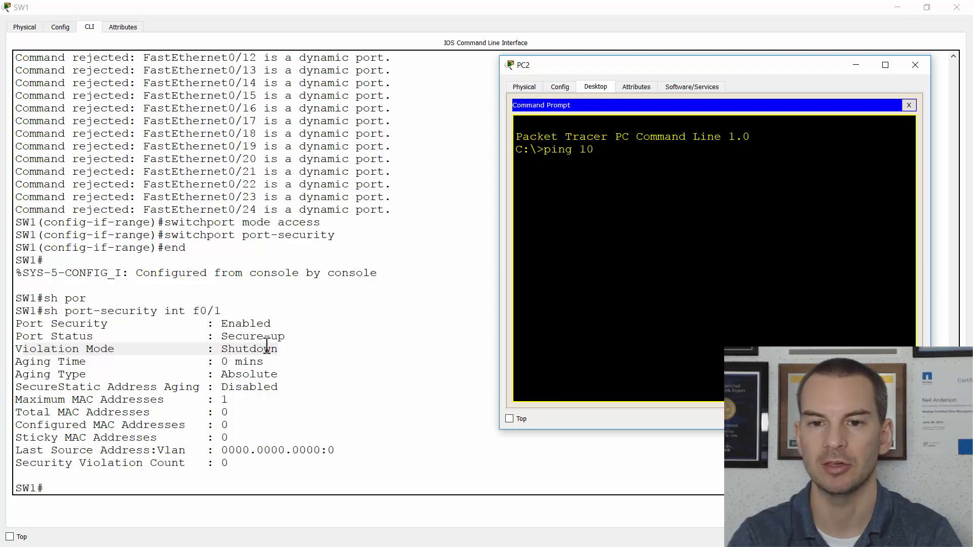
text(.10.10.10)
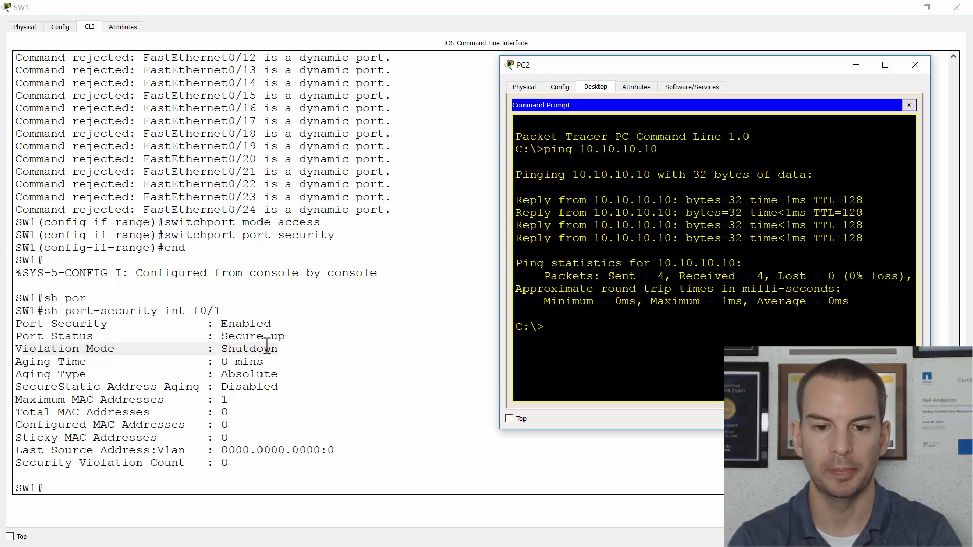
Return to the logical topology with SW1 cabled to PC1 and PC2.
key(alt+tab)
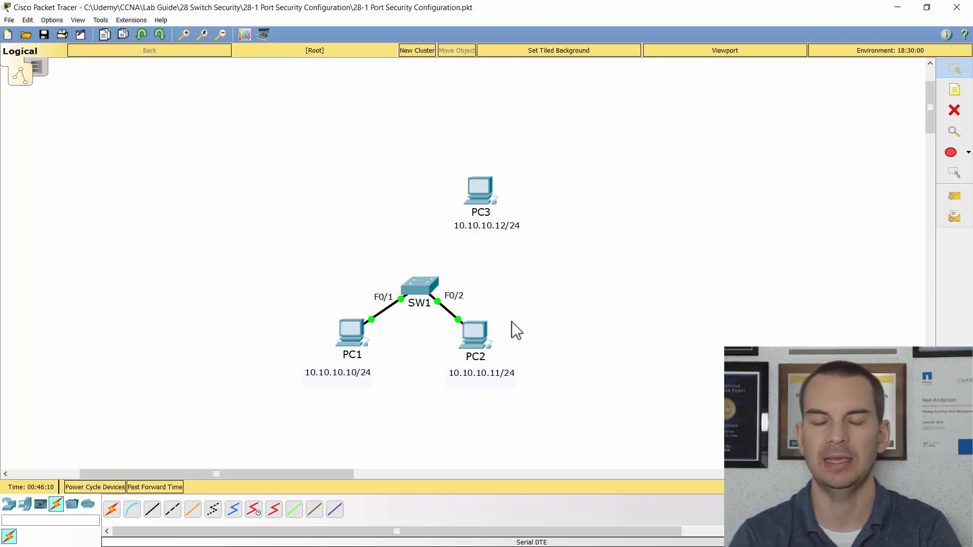
mouse_move(485, 348)
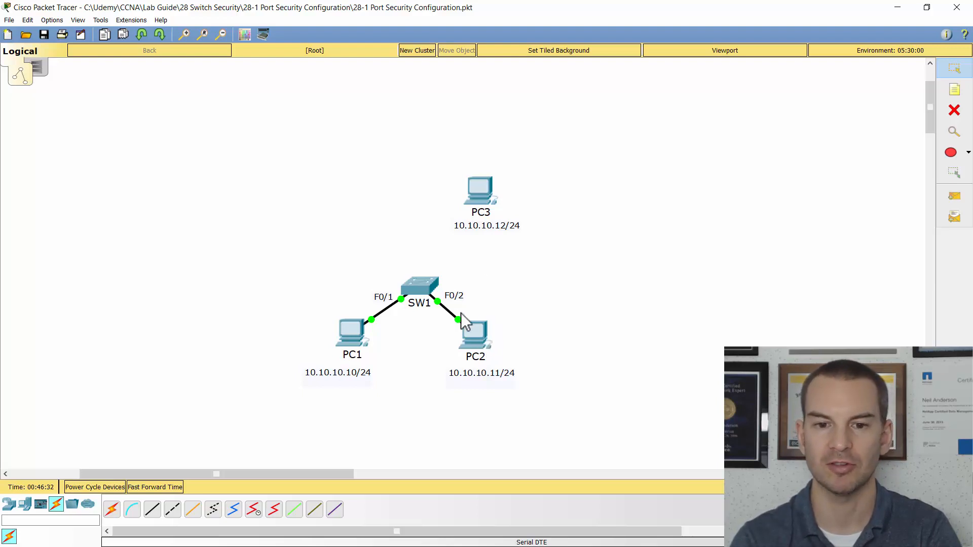
mouse_move(682, 258)
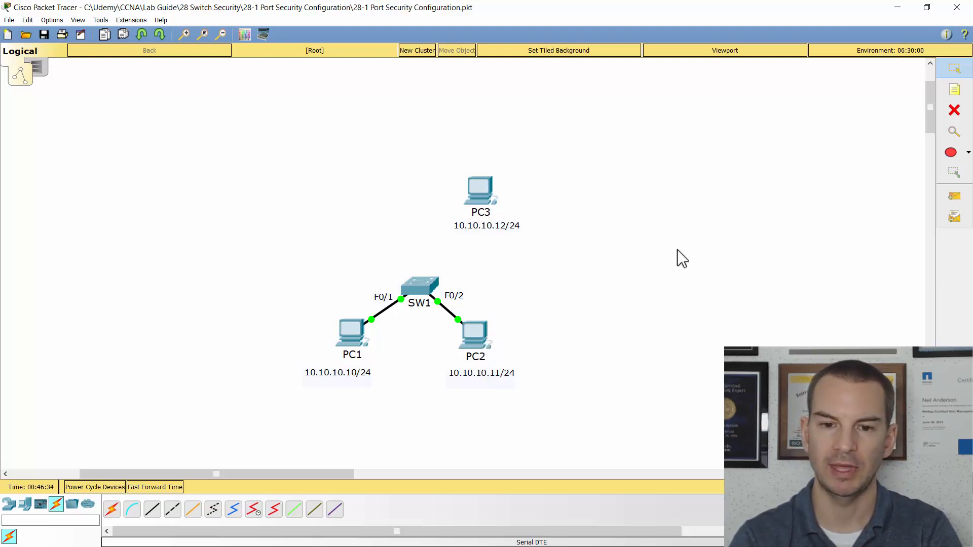
mouse_move(627, 313)
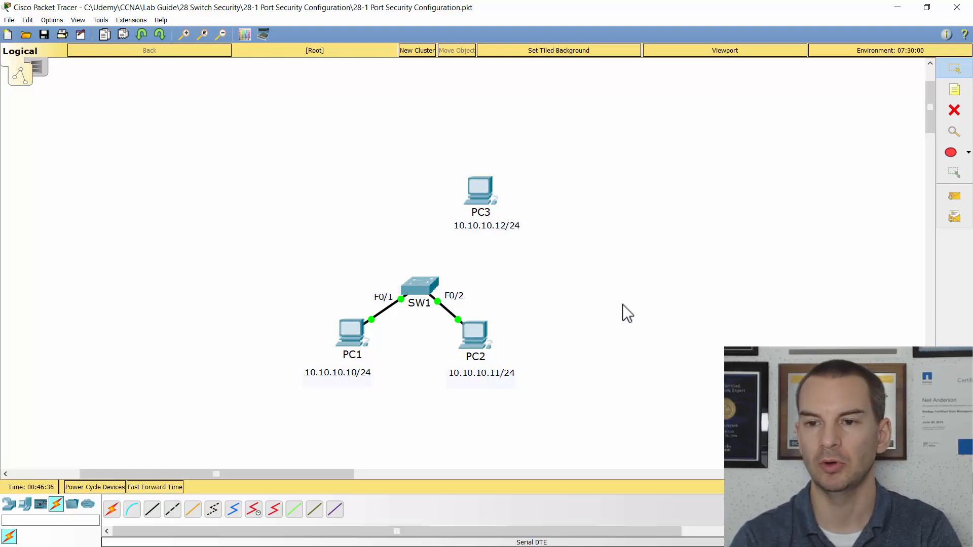
Remove the PC2–SW1 link and cable PC2 and PC3 to the new Switch0 with copper straight-through.
click(955, 110)
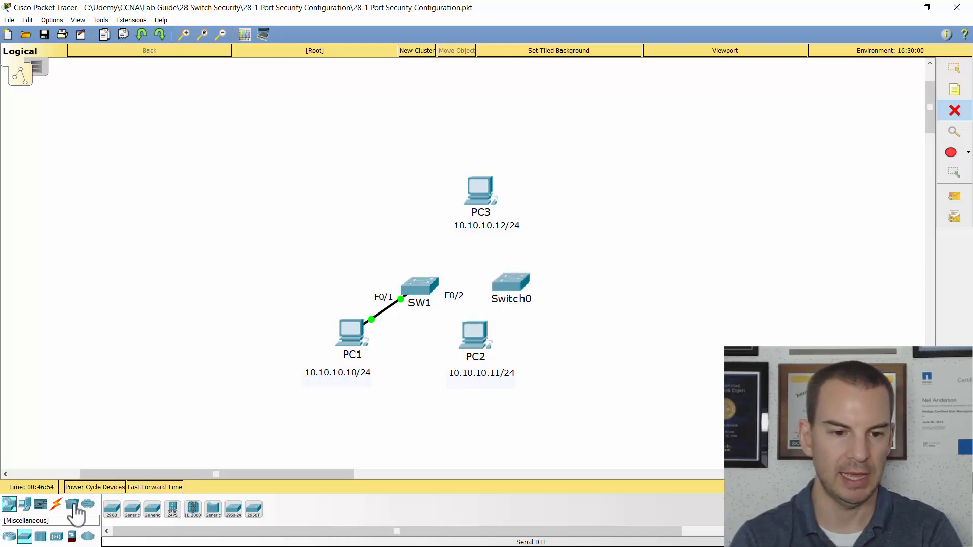
click(54, 503)
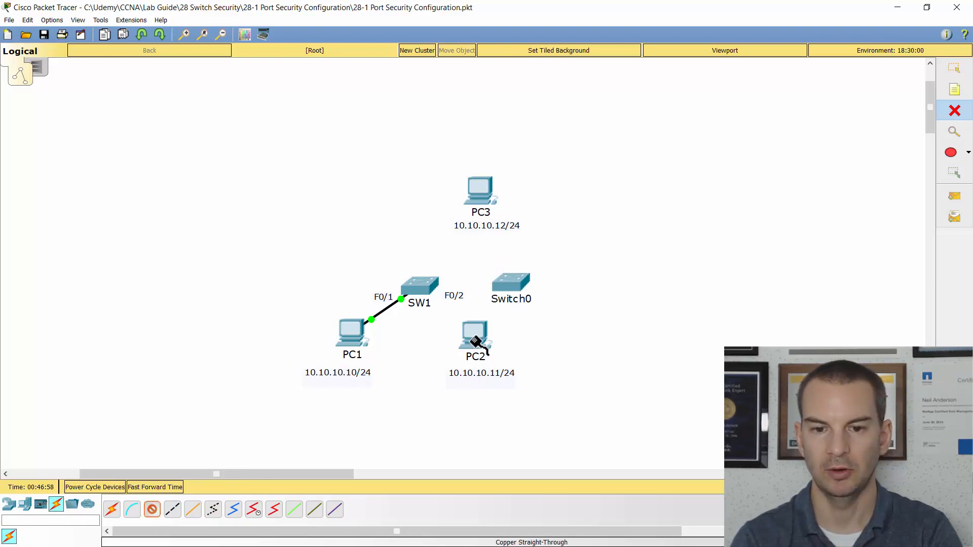
click(475, 342)
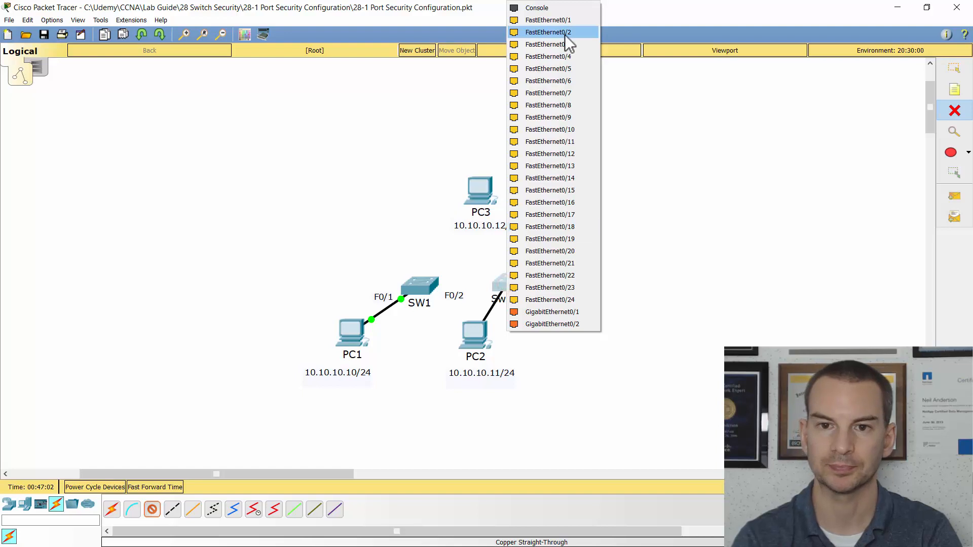
click(548, 32)
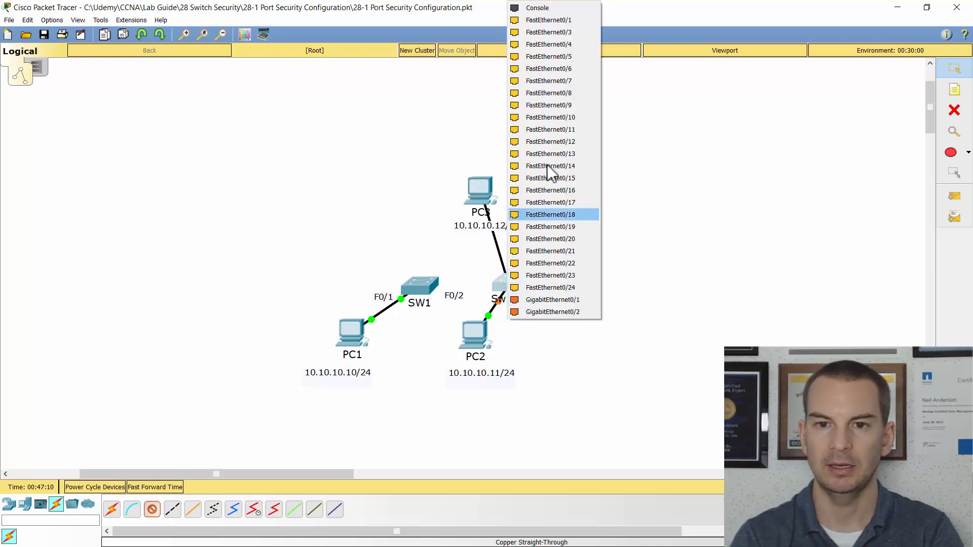
click(550, 214)
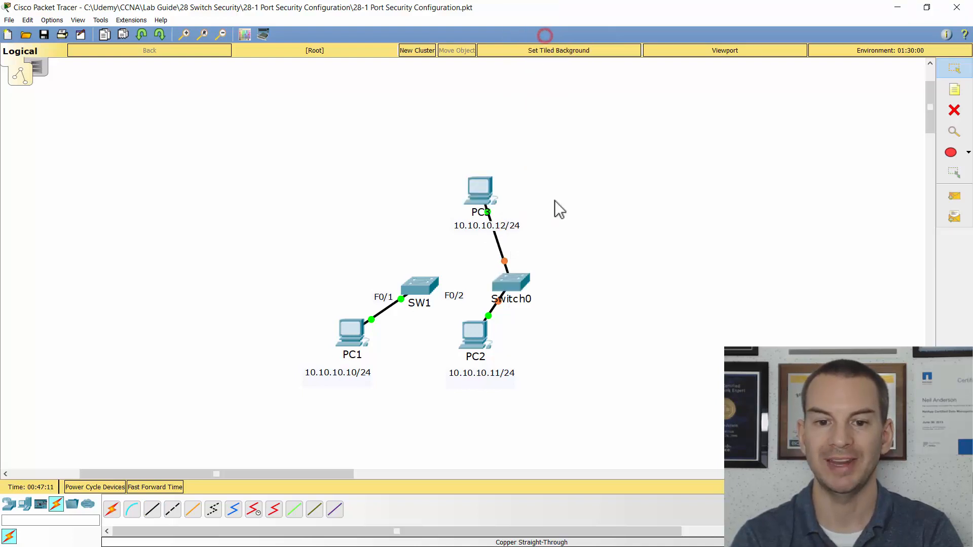
mouse_move(456, 322)
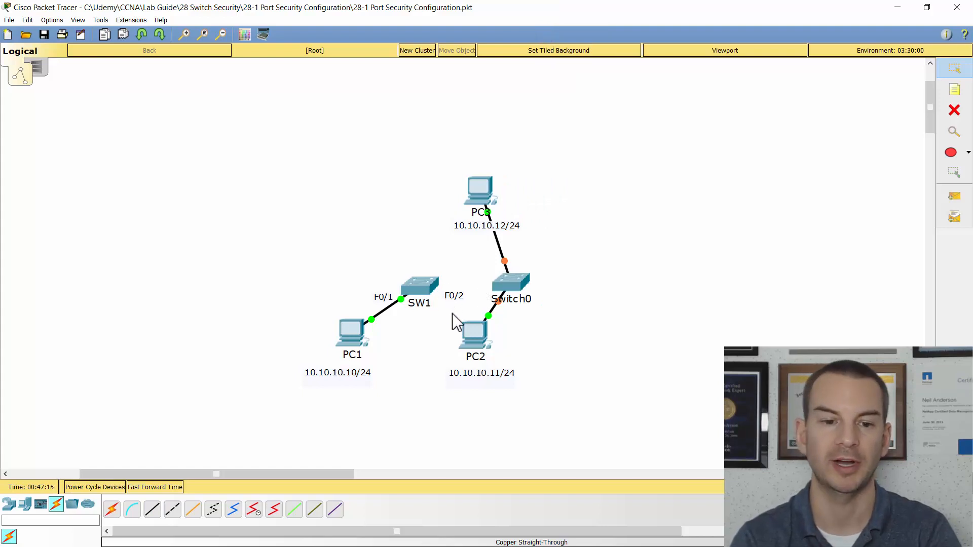
Cable Switch0 to SW1's FastEthernet0/2 port.
click(151, 510)
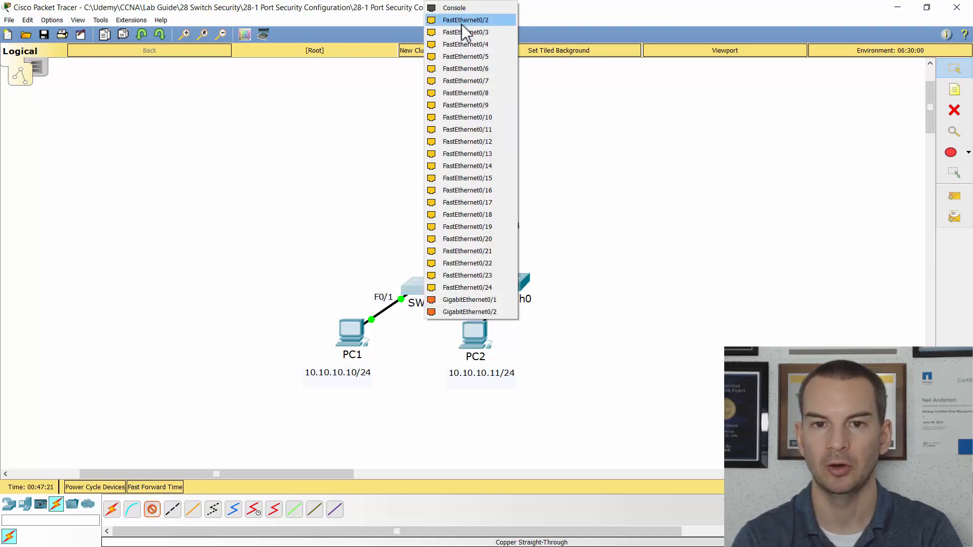
click(466, 20)
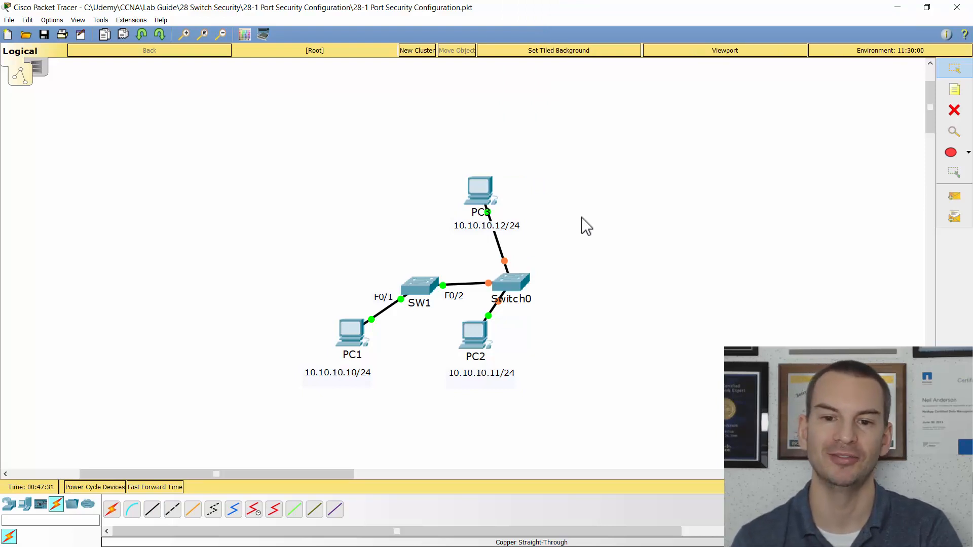
mouse_move(569, 313)
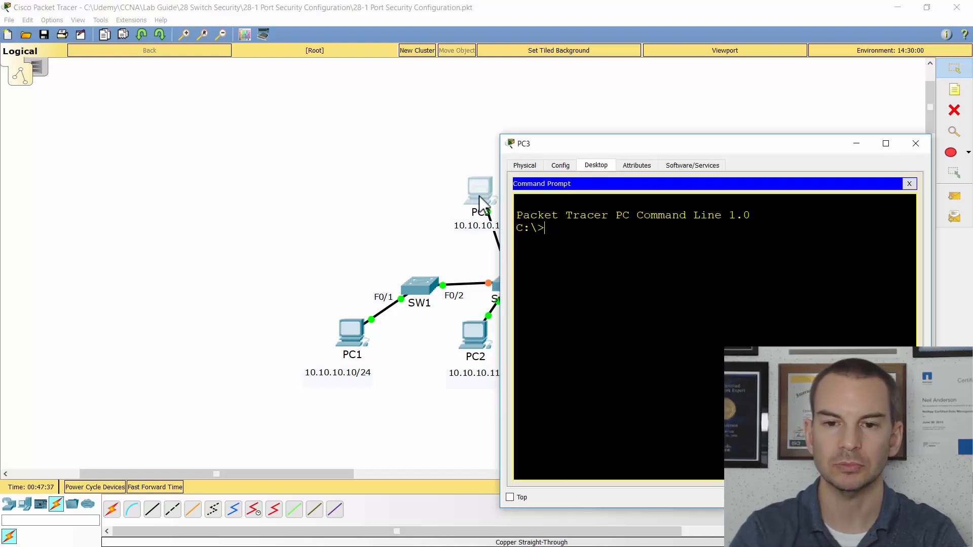
Ping 10.10.10.10 from PC3 behind the rogue switch, getting 'Request timed out', and return to the topology.
text(ping 10.10.)
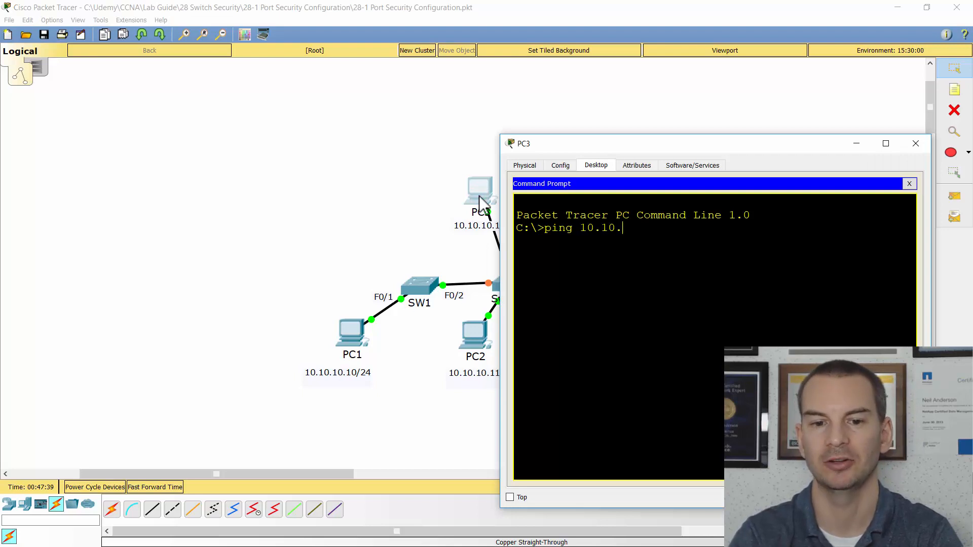
key(enter)
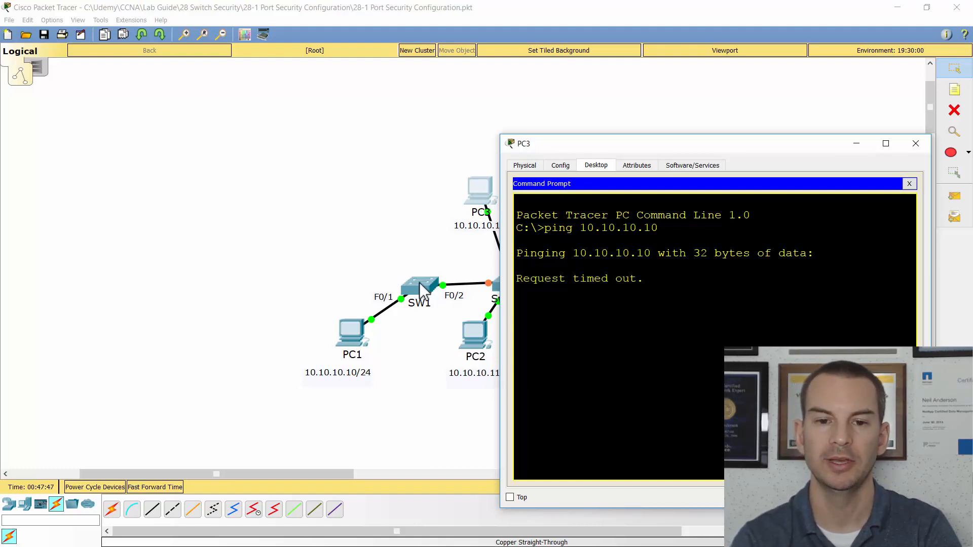
click(915, 143)
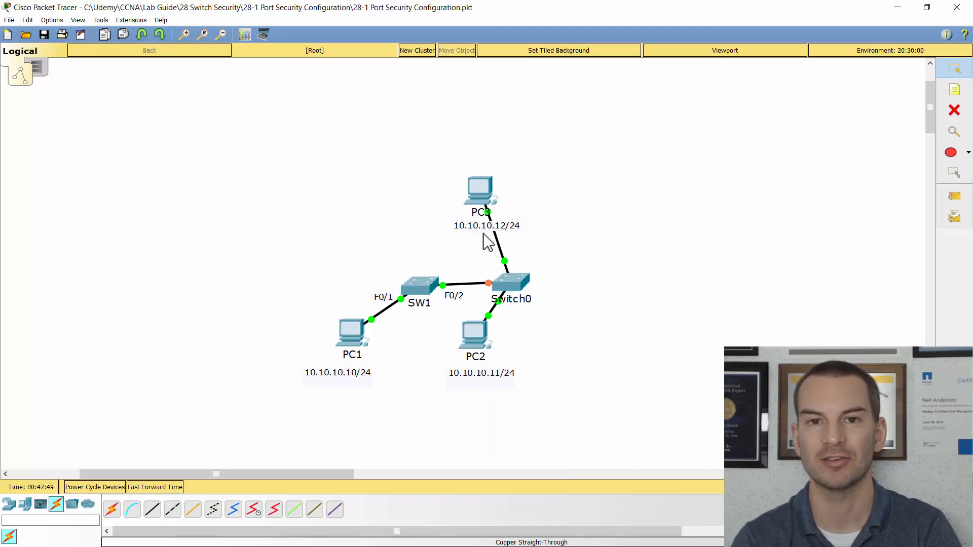
mouse_move(513, 215)
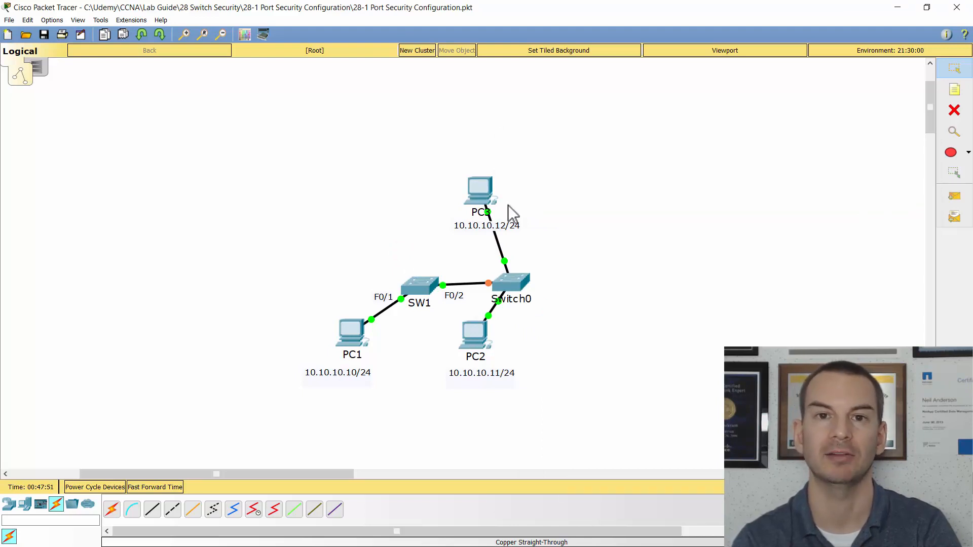
mouse_move(437, 308)
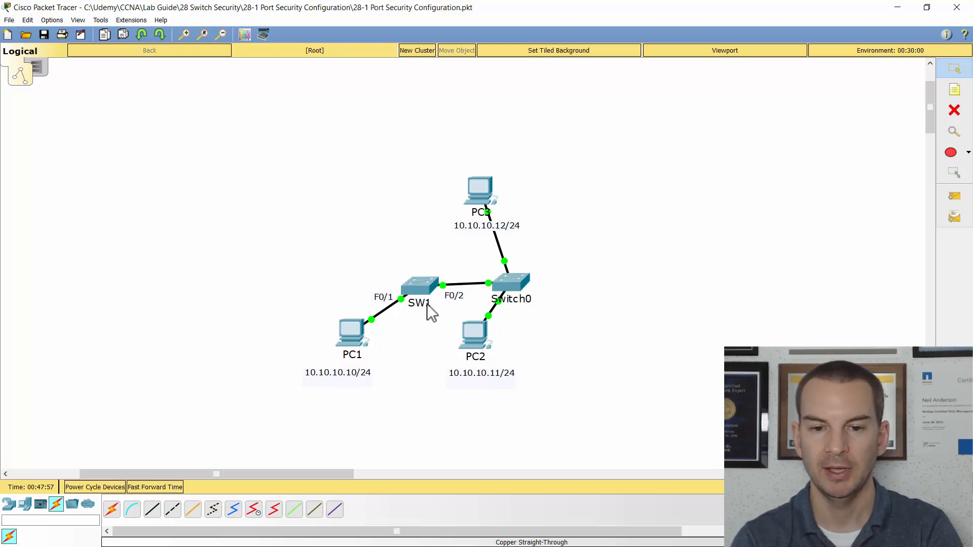
On SW1 show port-security for f0/1 and f0/2, with F0/2 Secure-shutdown and one violation.
click(418, 286)
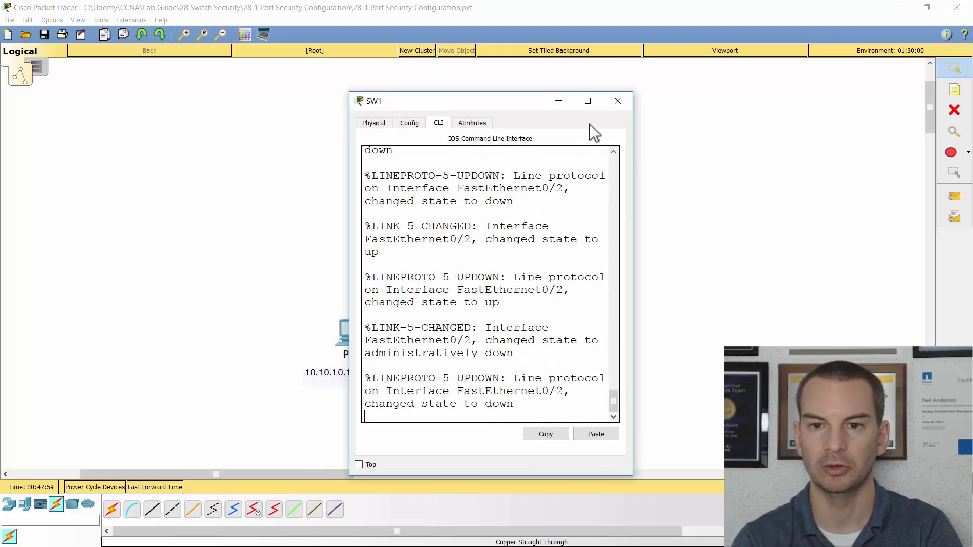
click(587, 100)
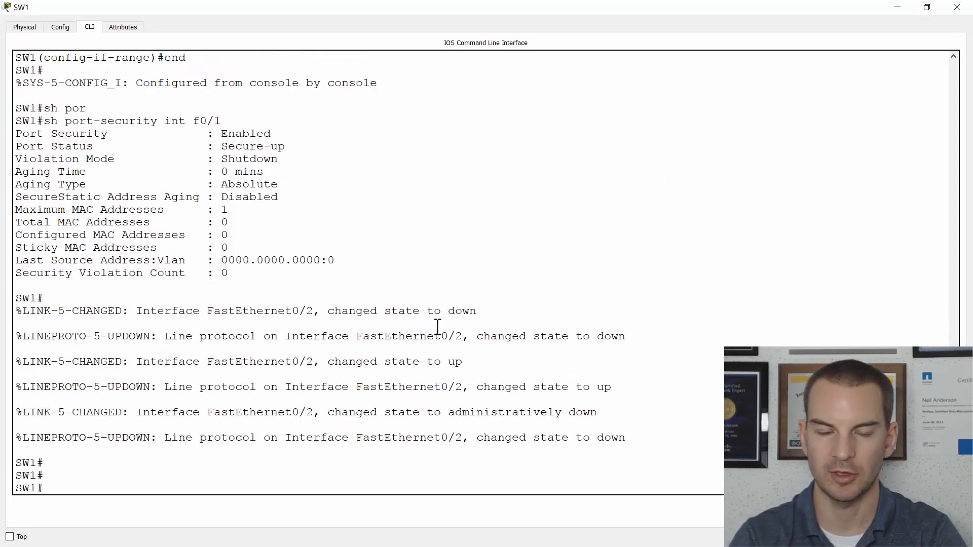
text(sh port-security int f0/1)
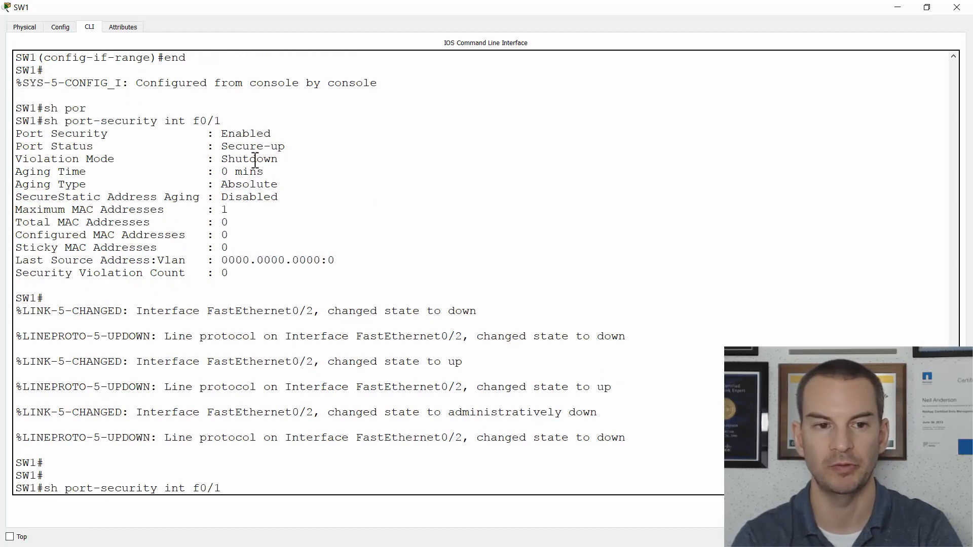
double_click(155, 146)
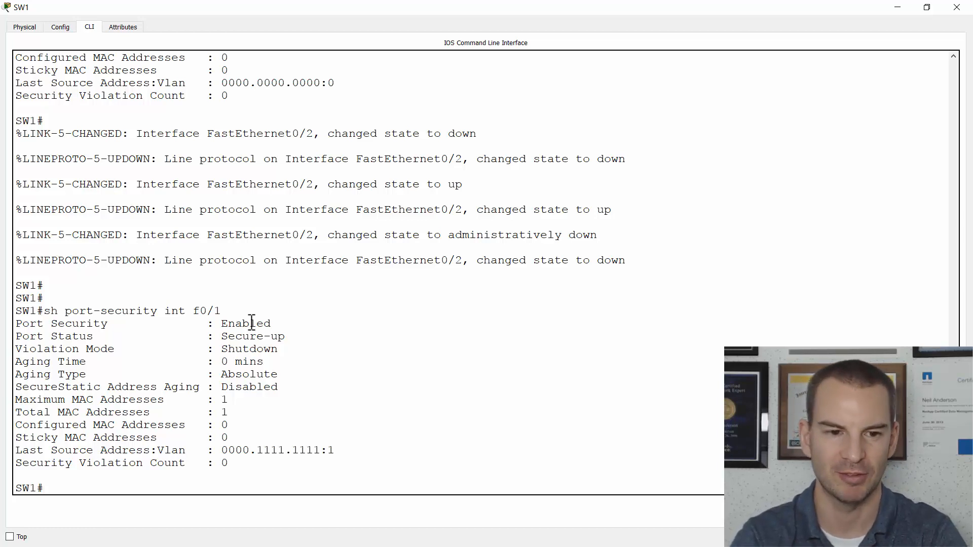
text(sh port-security int f0/2)
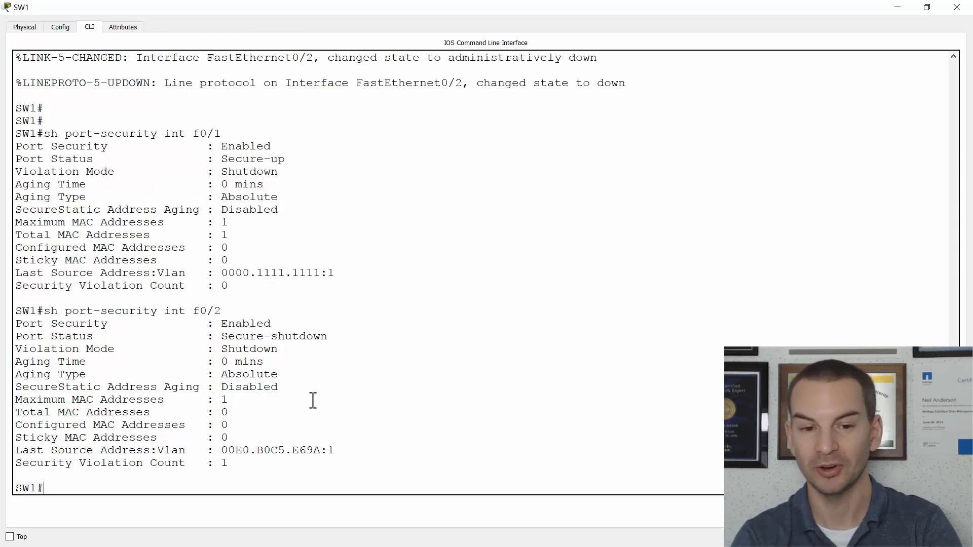
mouse_move(333, 335)
text(sh ip int brief)
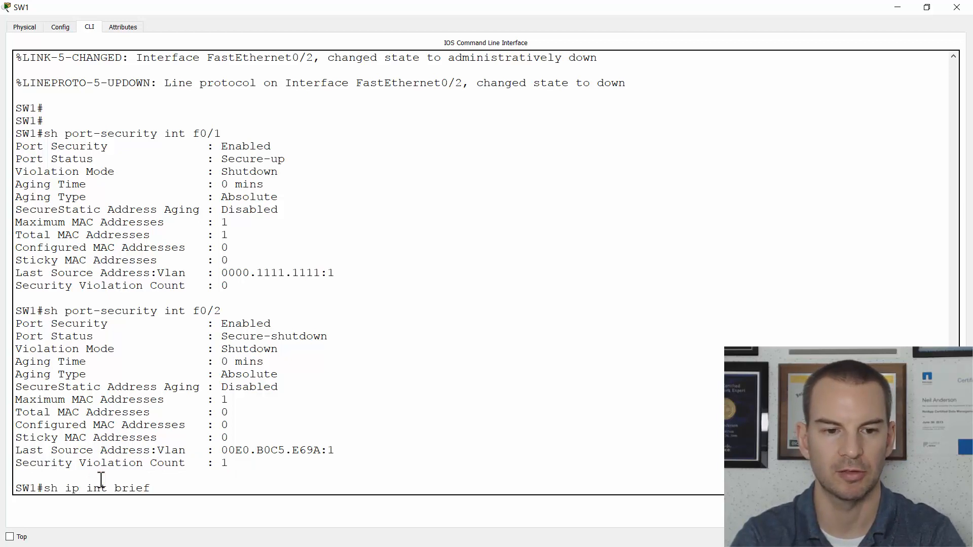
Run 'show ip int brief' confirming F0/2 is down, then return to the topology.
key(Return)
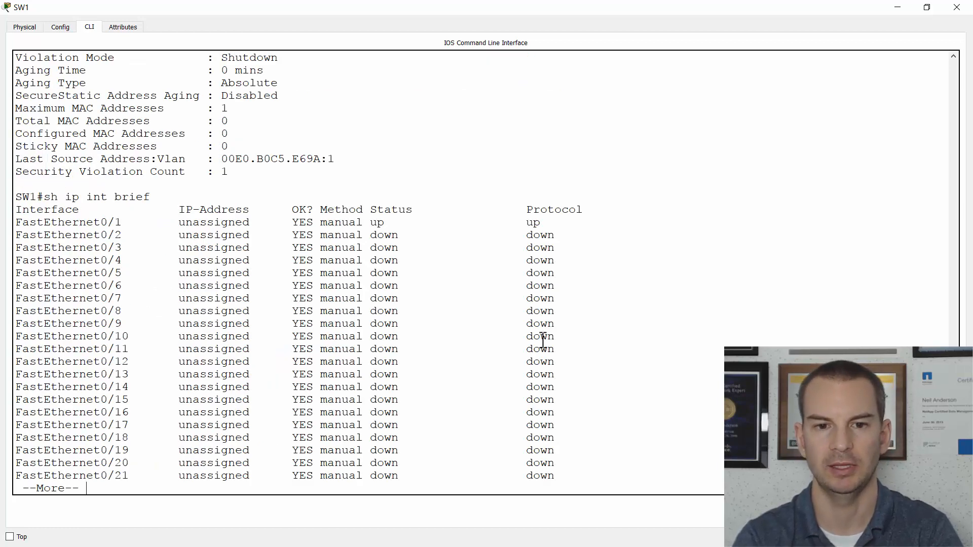
double_click(539, 235)
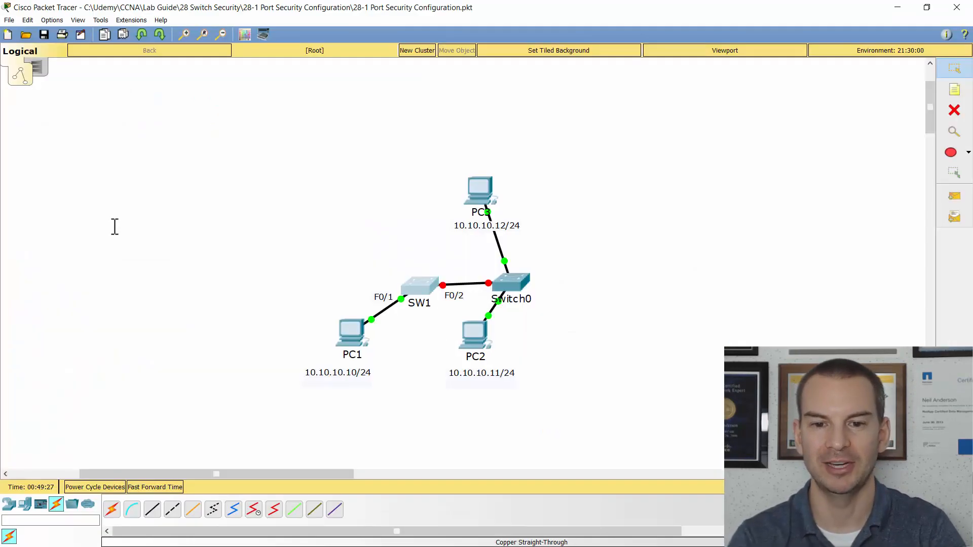
mouse_move(322, 263)
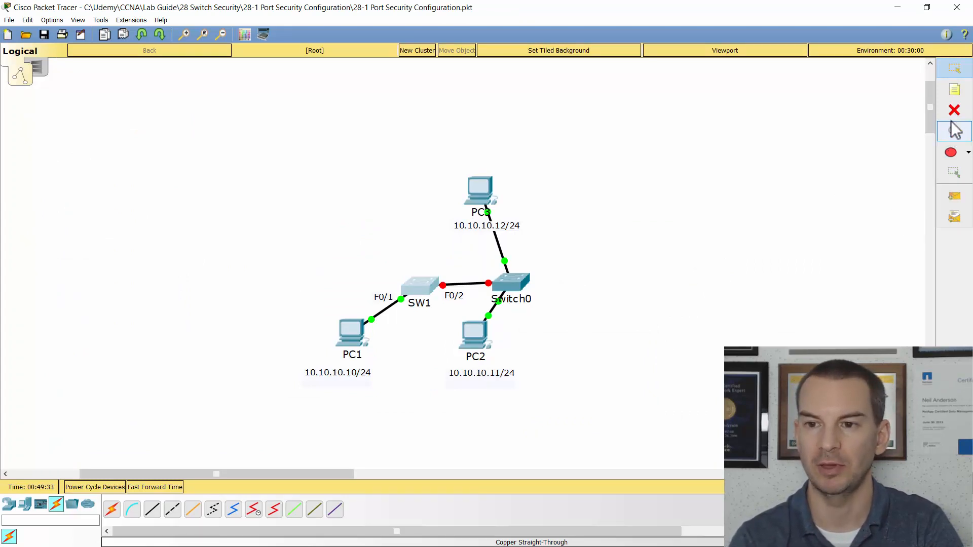
Delete the rogue Switch0 and cable PC2 to SW1's F0/2 and PC3 to SW1.
click(955, 110)
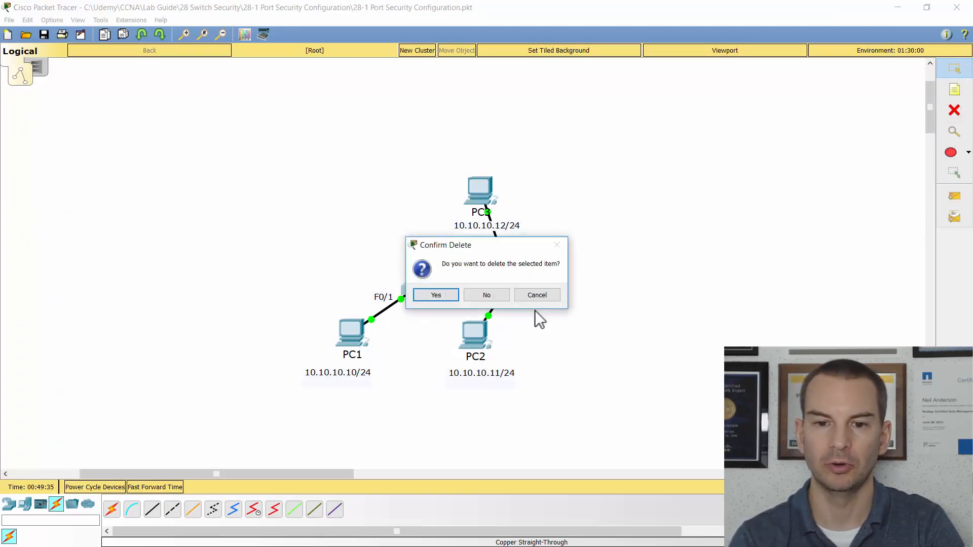
click(435, 295)
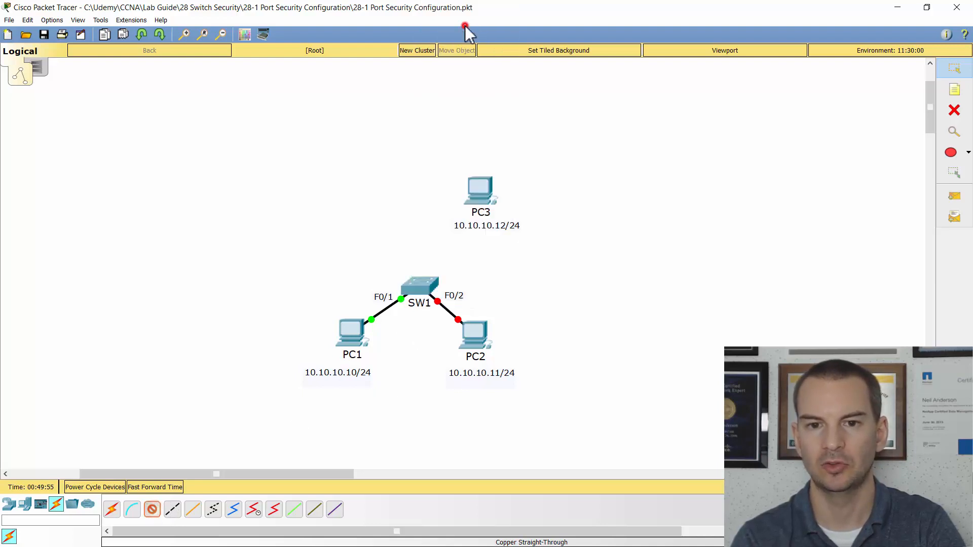
click(481, 192)
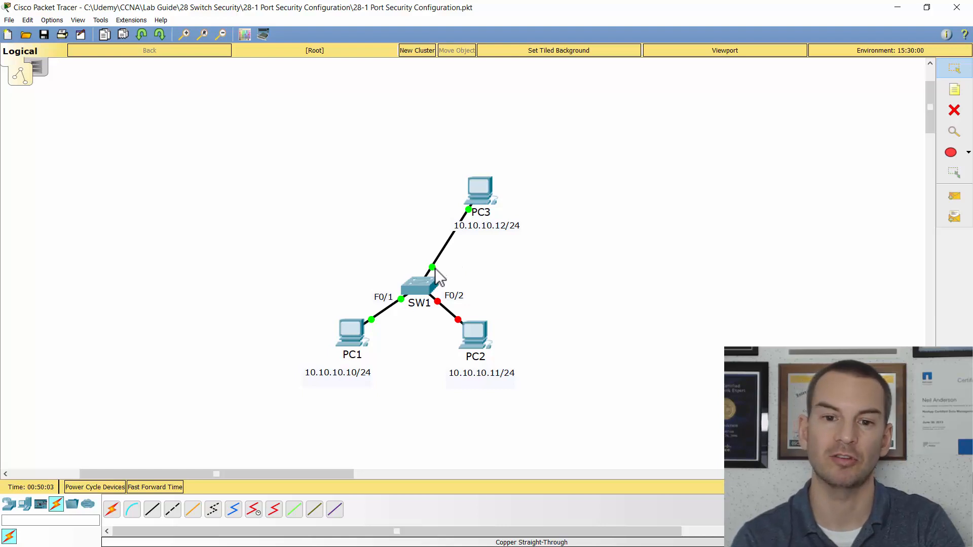
mouse_move(459, 267)
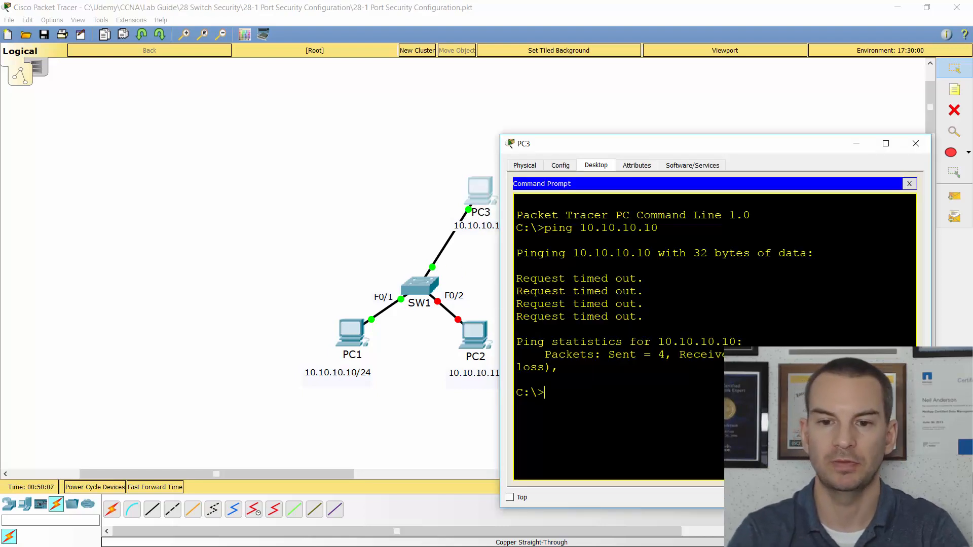
Ping 10.10.10.10 from PC3 (replies on retry) and then from PC2.
text(ping 10.10.10.10)
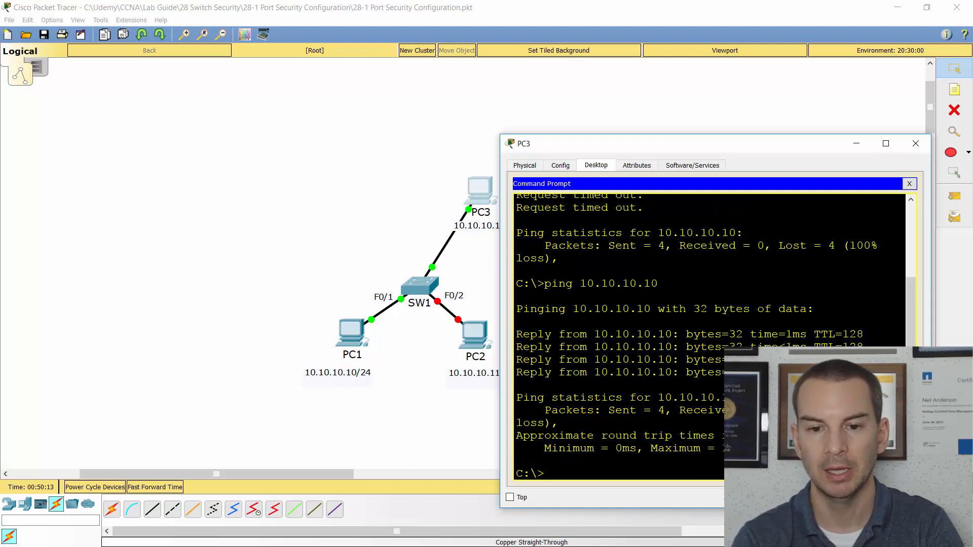
click(475, 339)
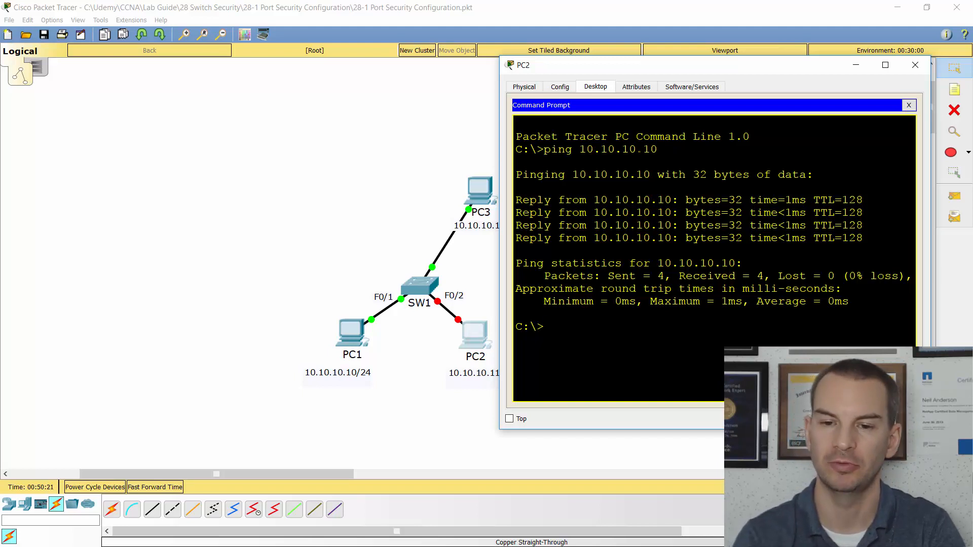
text(ping 10.10.10.10)
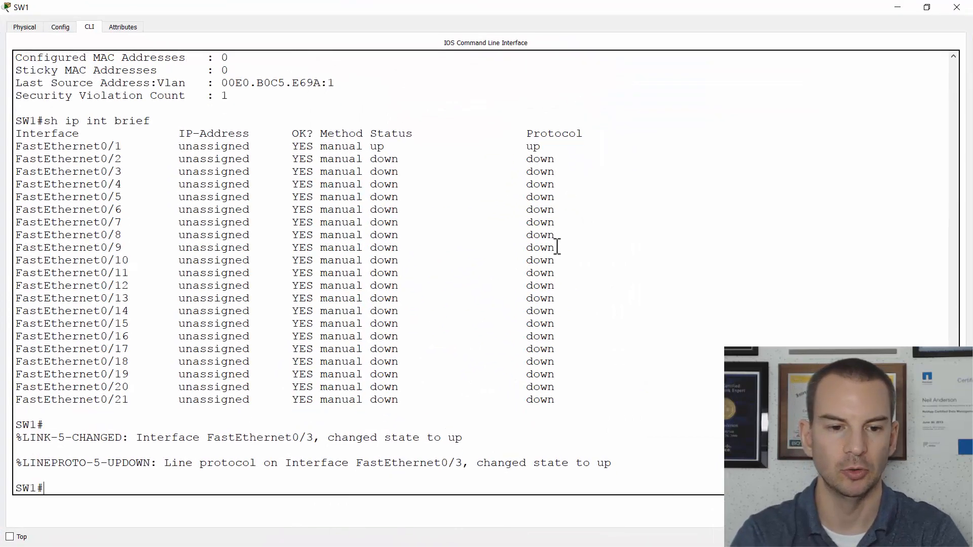
Bounce SW1's F0/2 with shutdown/no shutdown to clear the err-disabled state.
text(config t)
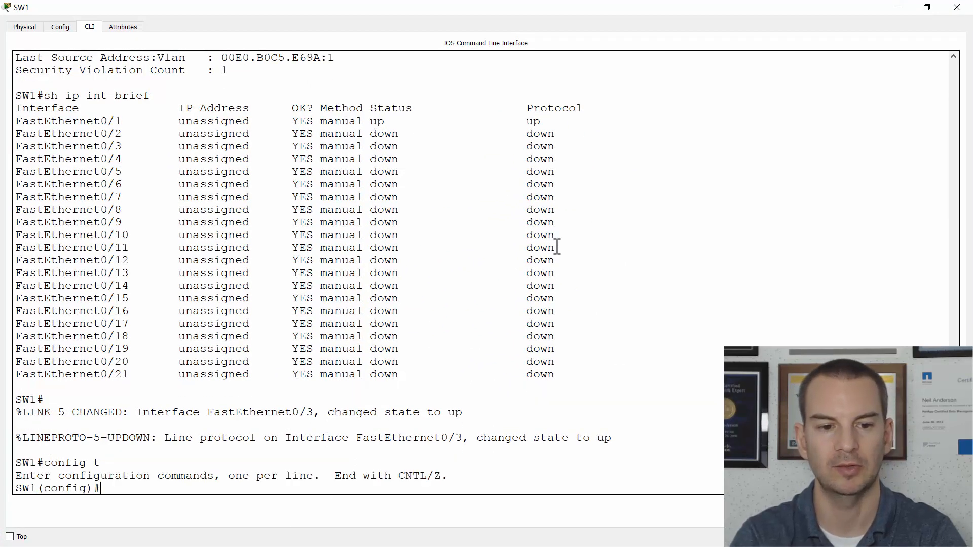
text(int f0/2)
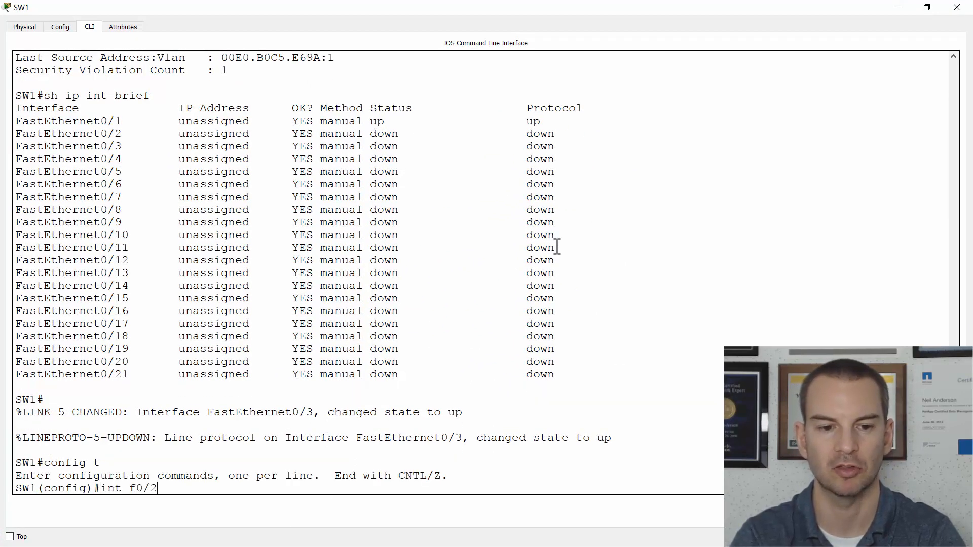
text(shutdown)
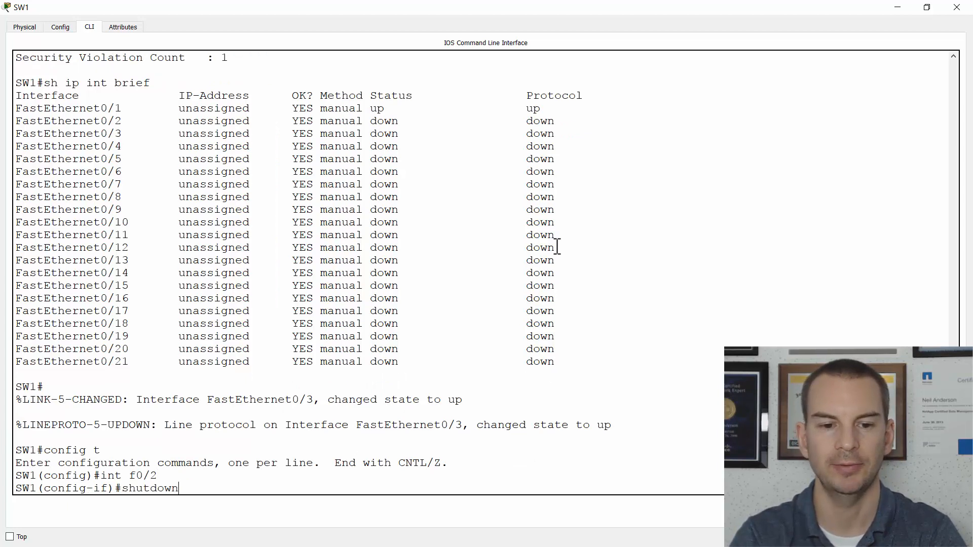
text(no sho)
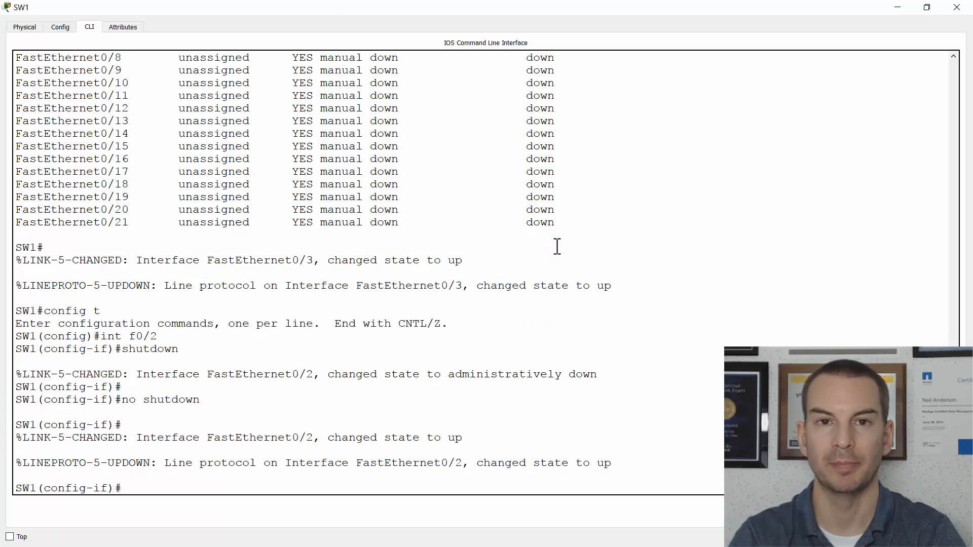
text(end)
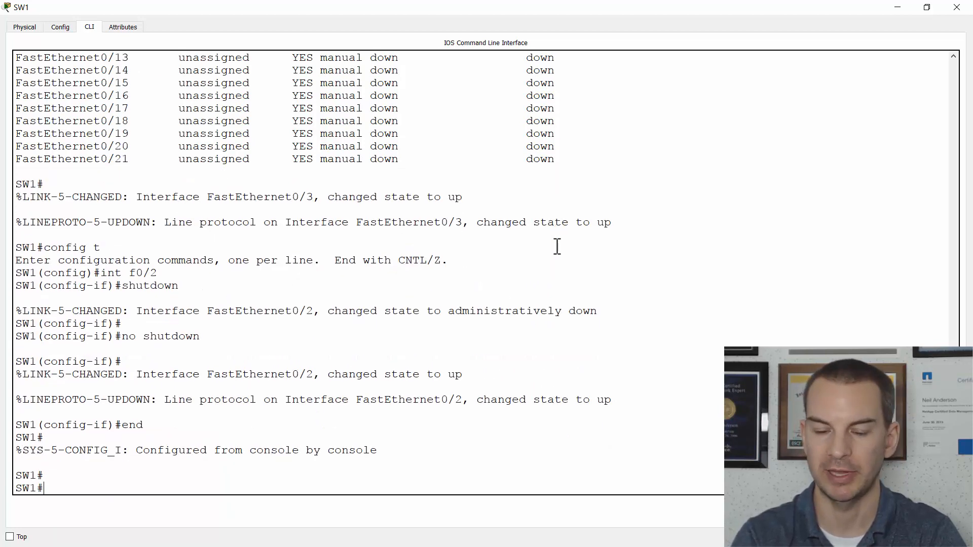
Verify F0/2 shows Secure-up via 'show port-security int f0/2' and 'show ip int brief'.
text(sh port-security int f0/2)
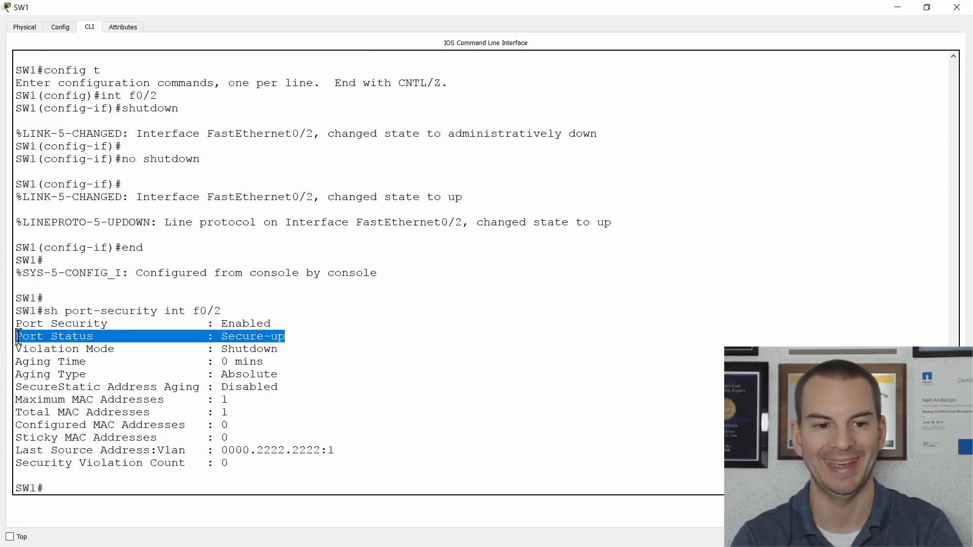
text(sh ip int brief)
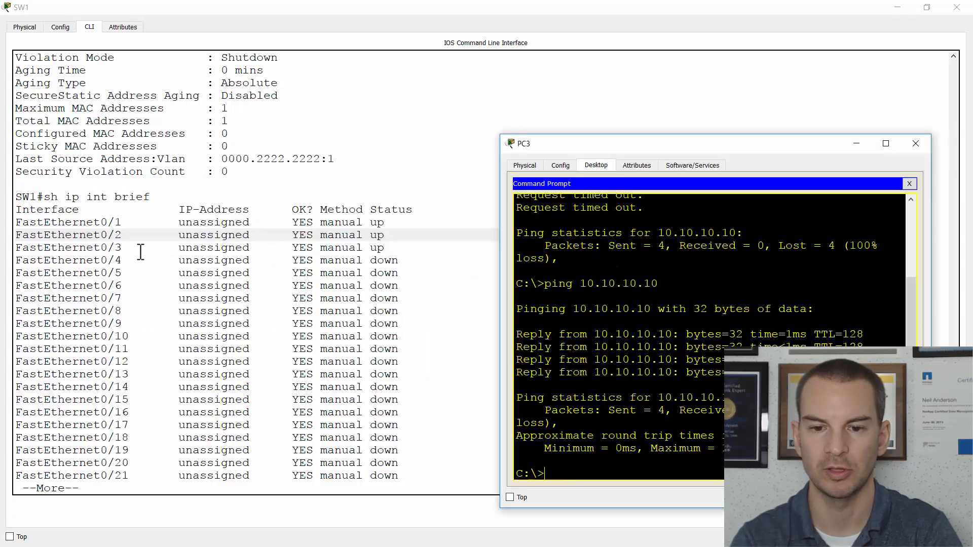
key(alt+tab)
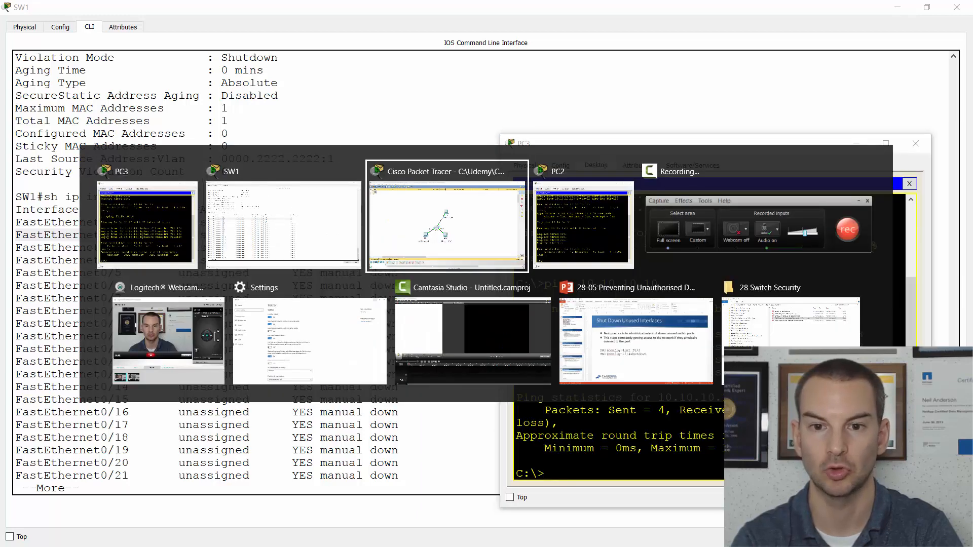